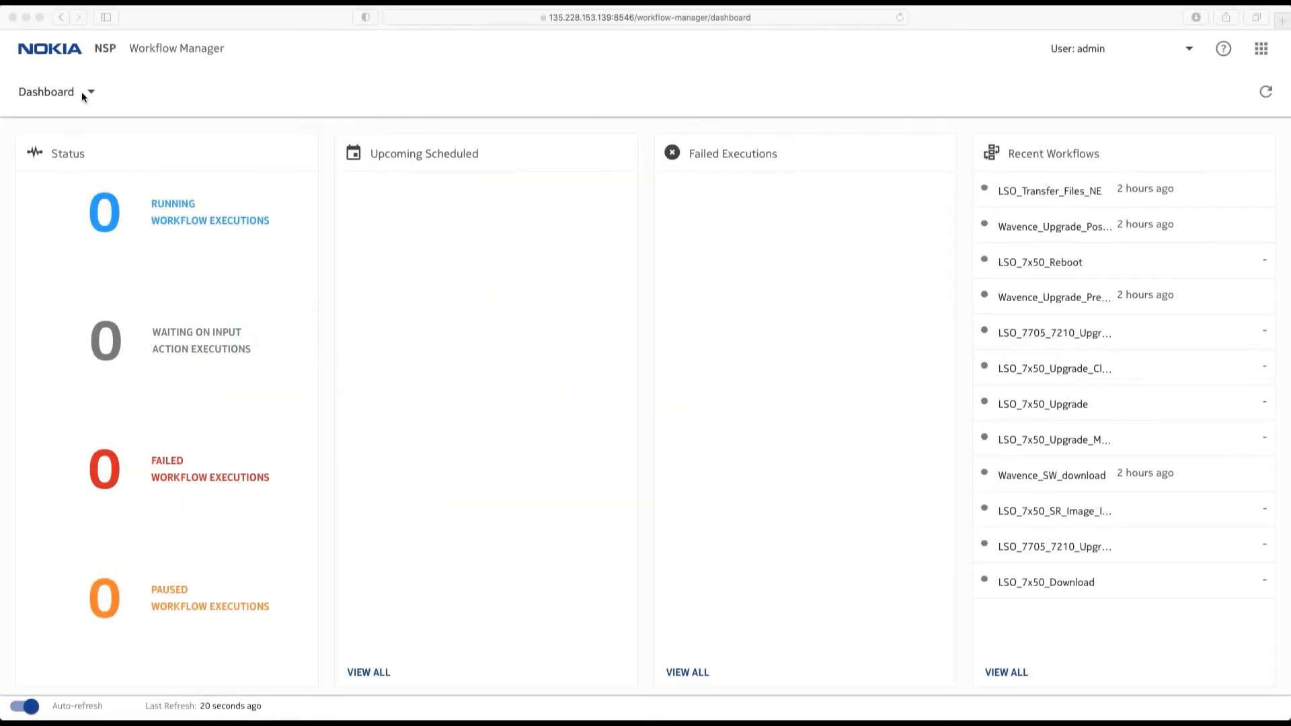
Filter the Actions catalogue by 'ping' to find the nsp.ping action.
{"action": "left_click", "coordinate": [58, 92]}
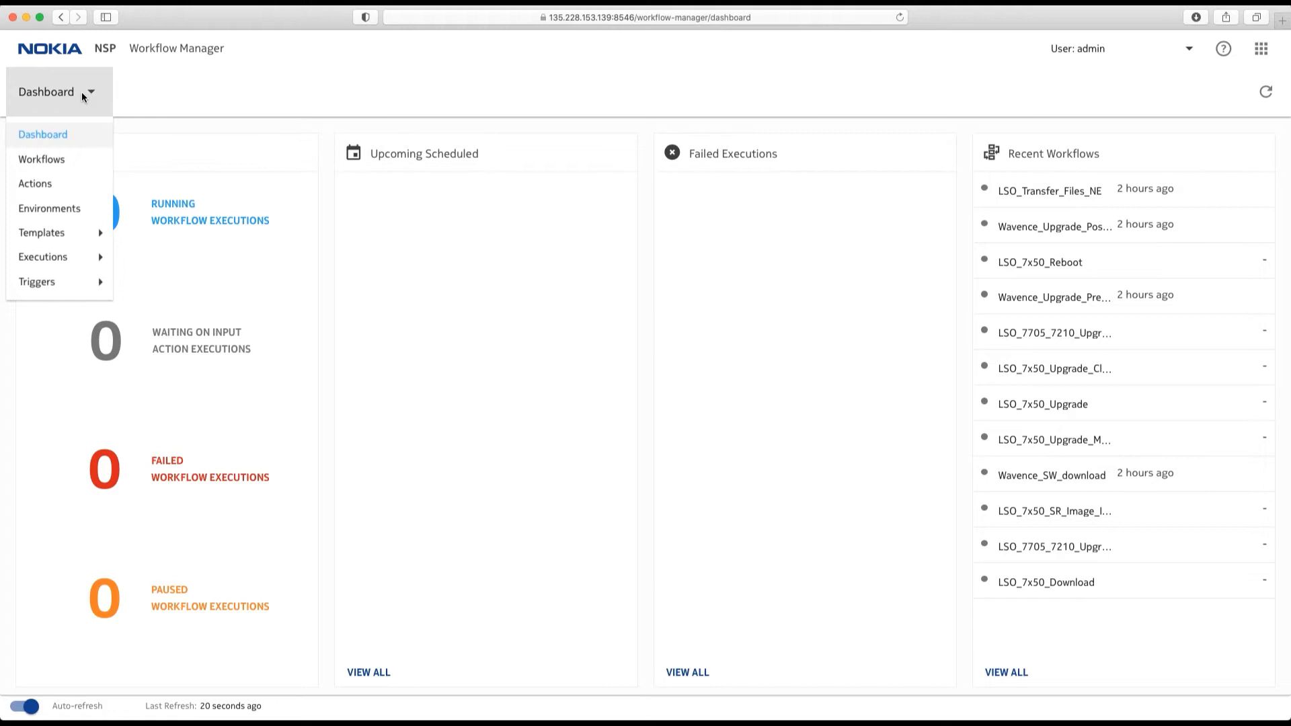
{"action": "left_click", "coordinate": [35, 183]}
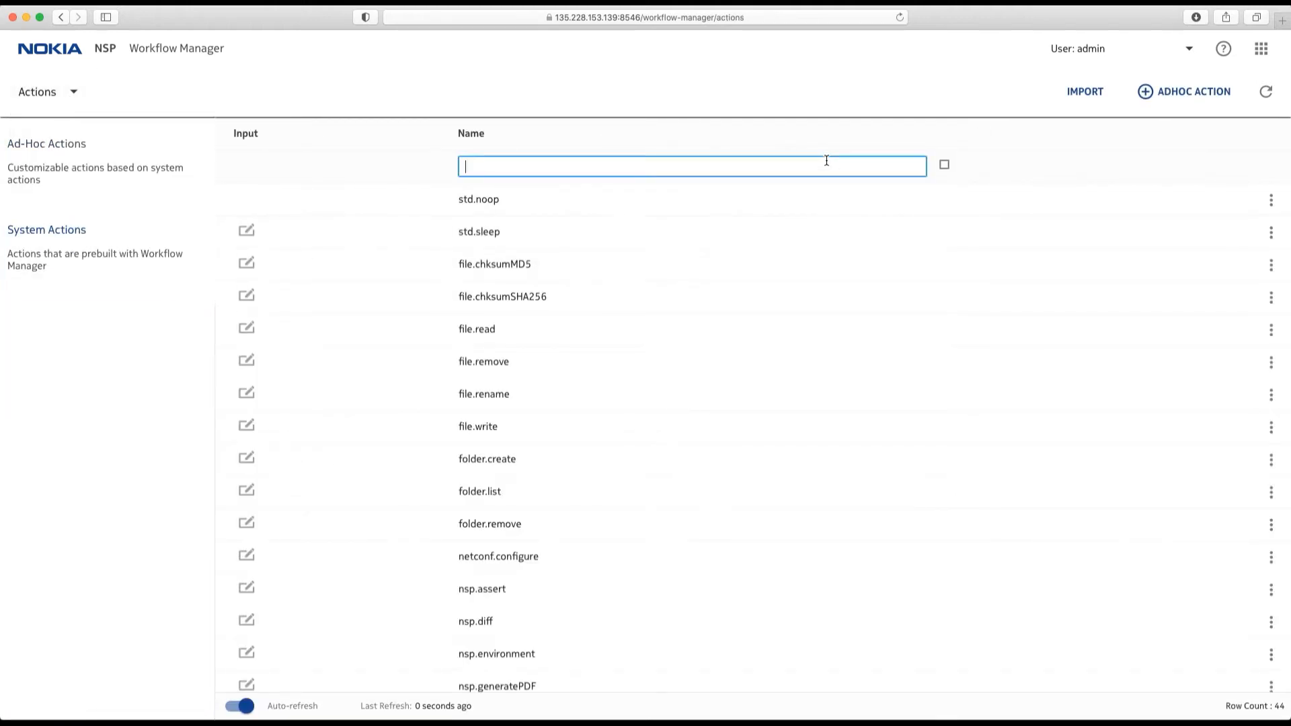
{"action": "type", "text": "ping"}
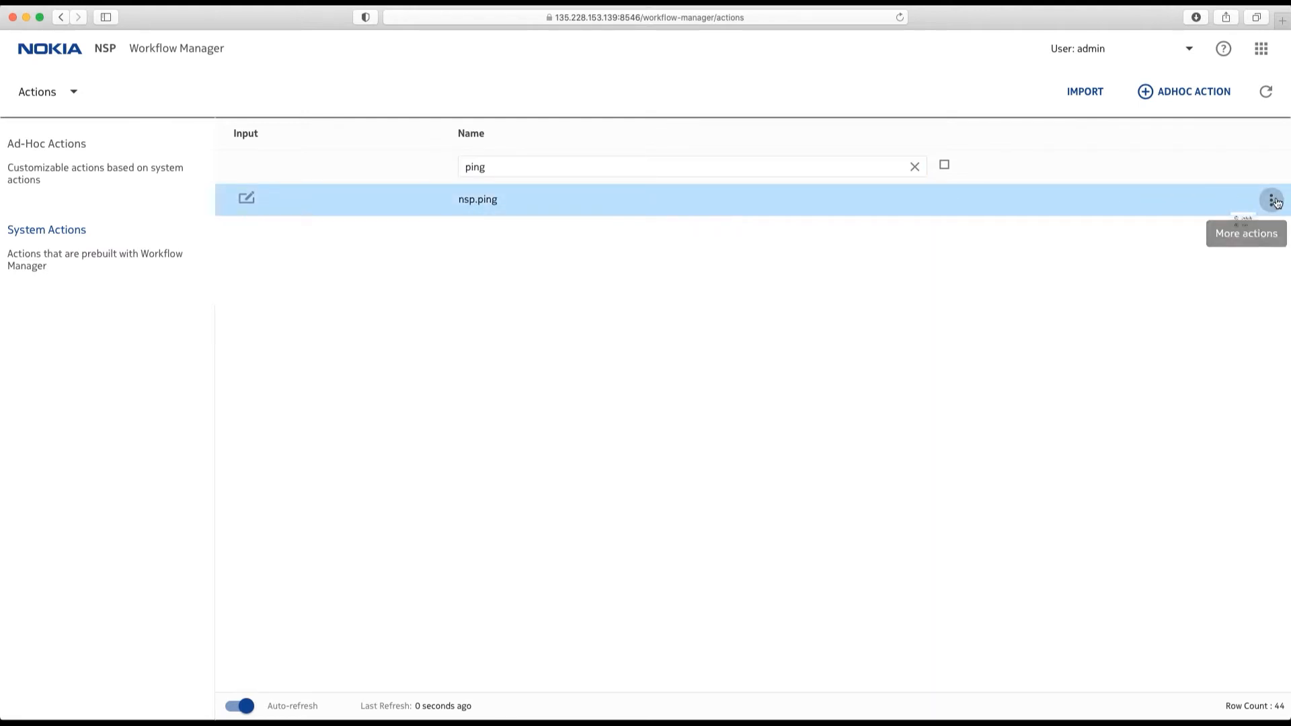
Run nsp.ping against host localhost with duration 3.
{"action": "left_click", "coordinate": [1270, 198]}
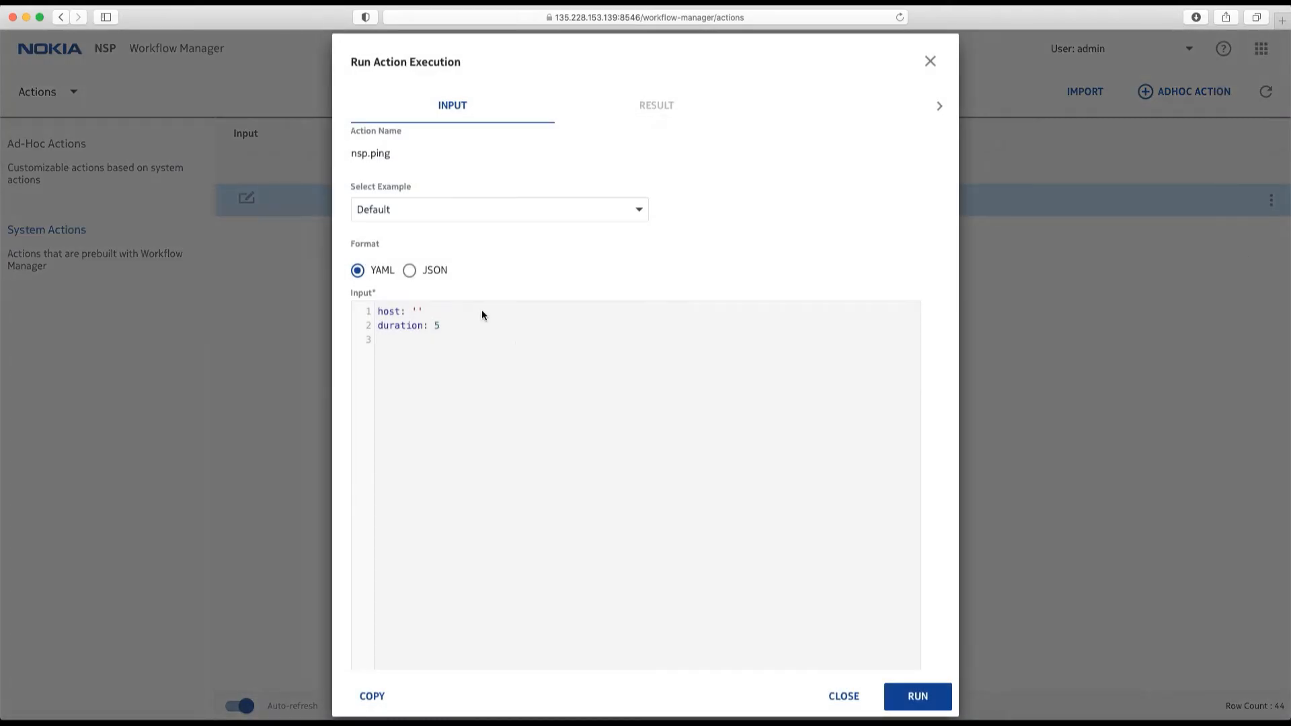
{"action": "left_click", "coordinate": [419, 311]}
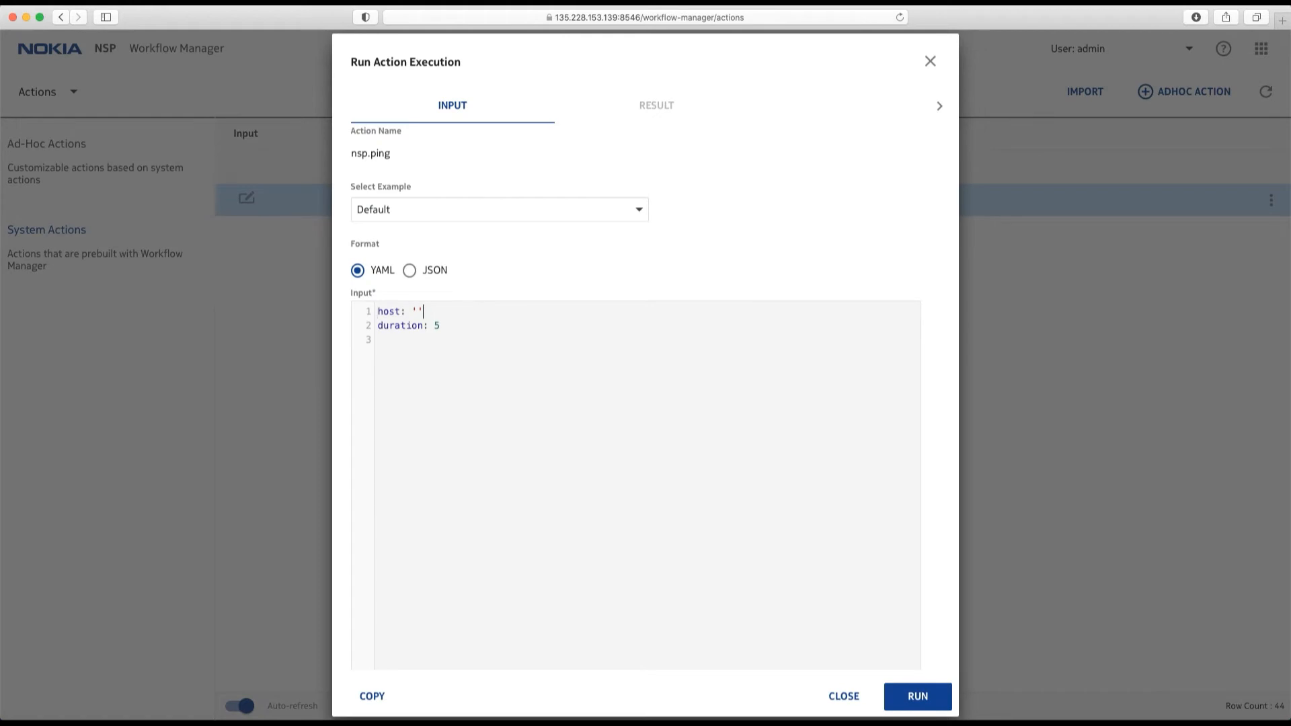
{"action": "type", "text": "localhost"}
{"action": "left_click", "coordinate": [647, 325]}
{"action": "type", "text": "3"}
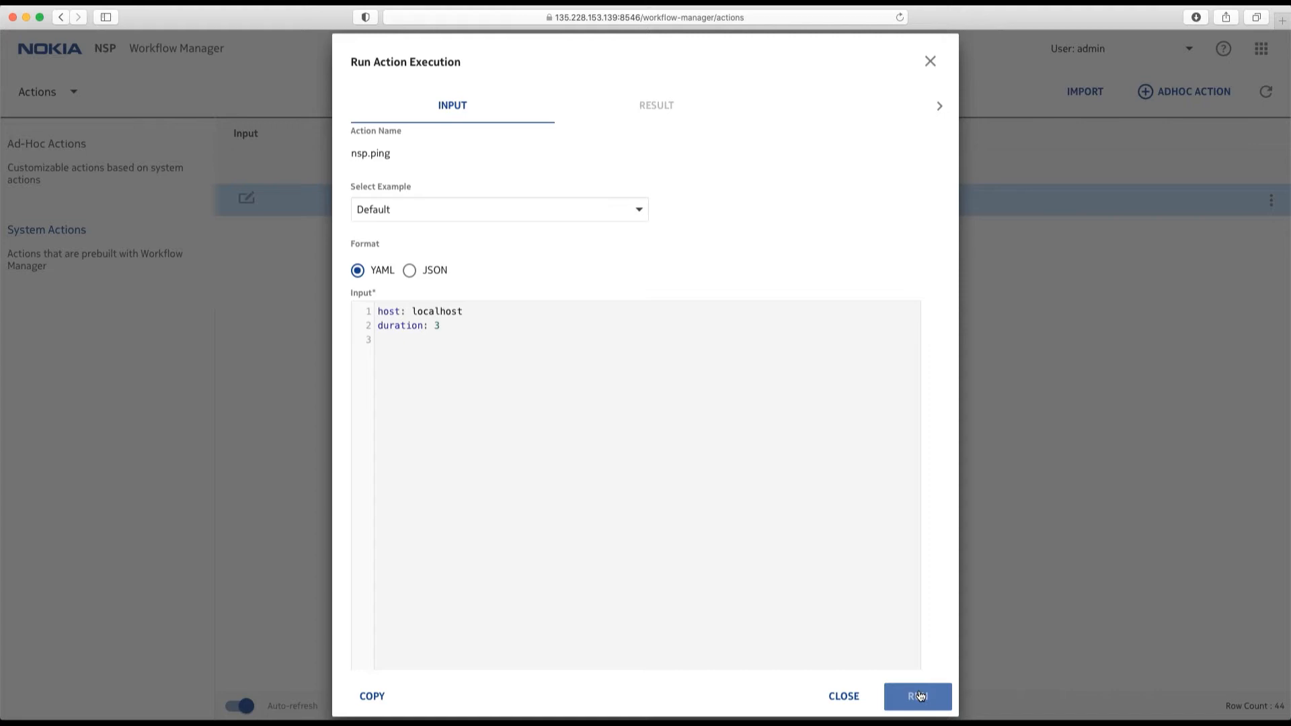
{"action": "left_click", "coordinate": [916, 696]}
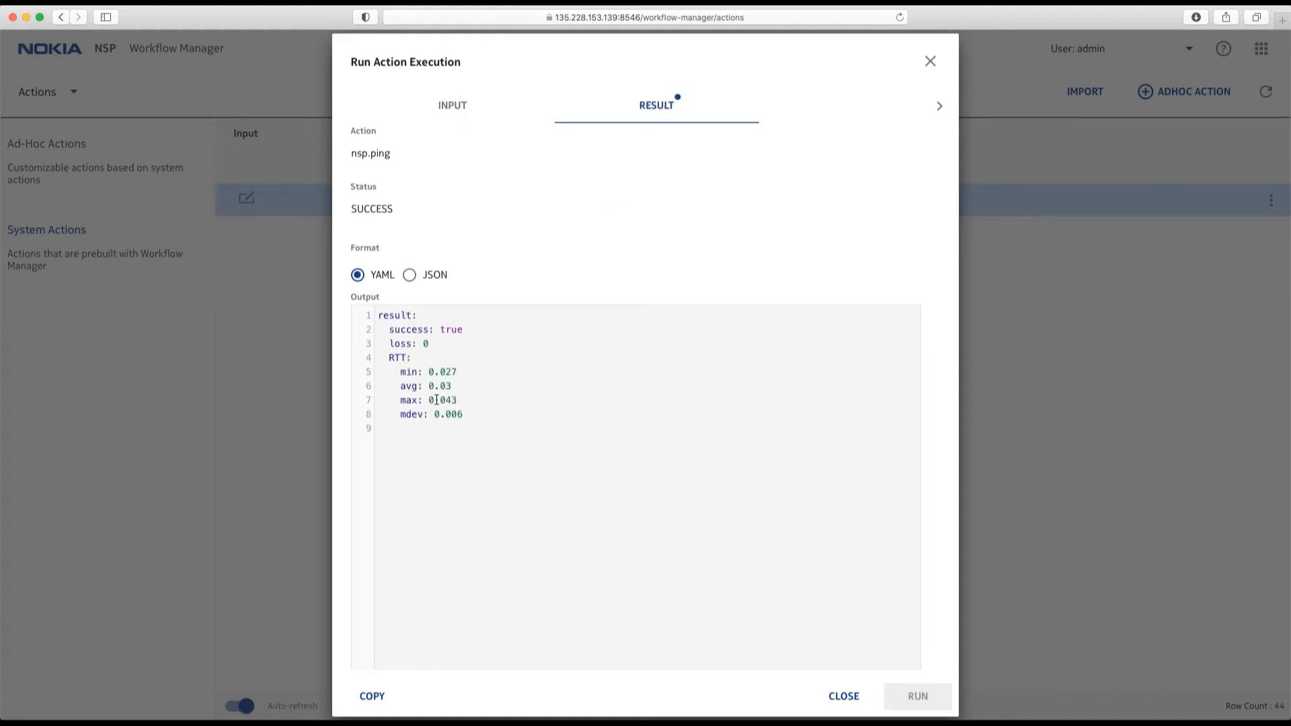
Copy the nsp.ping input definition to the clipboard and close the run dialog.
{"action": "left_click", "coordinate": [452, 104]}
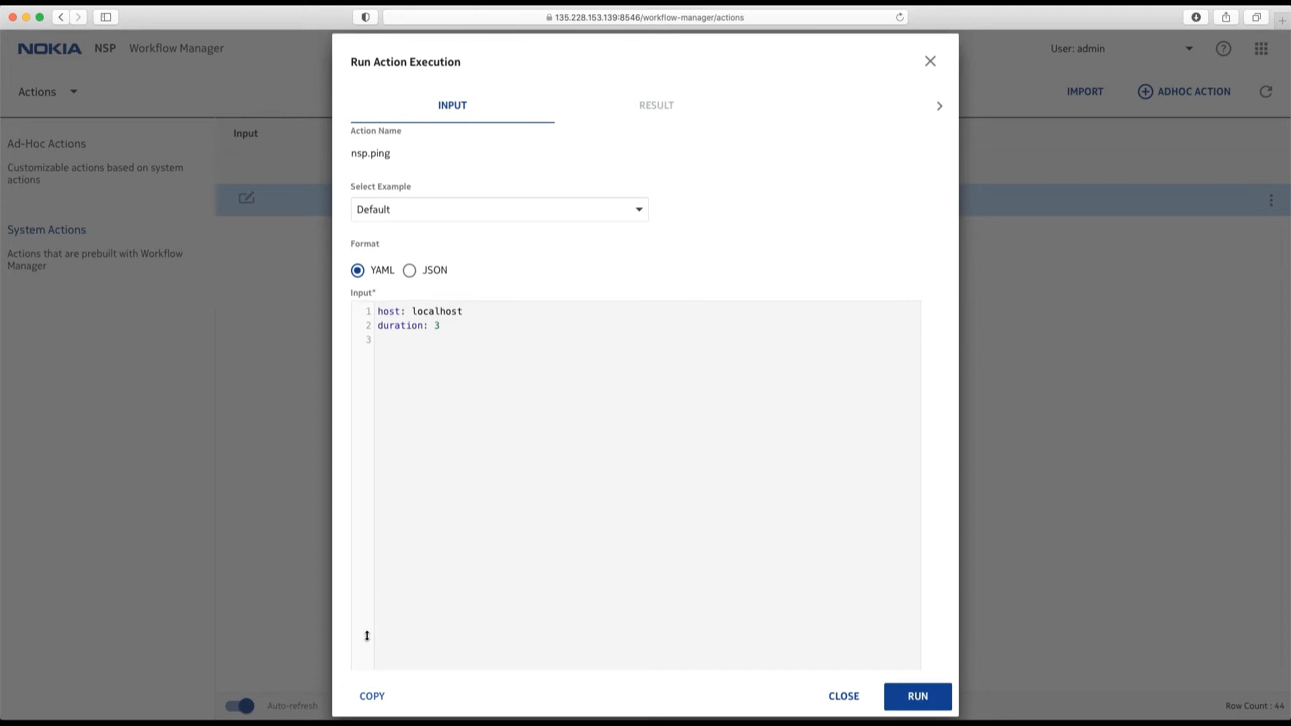
{"action": "left_click", "coordinate": [371, 696]}
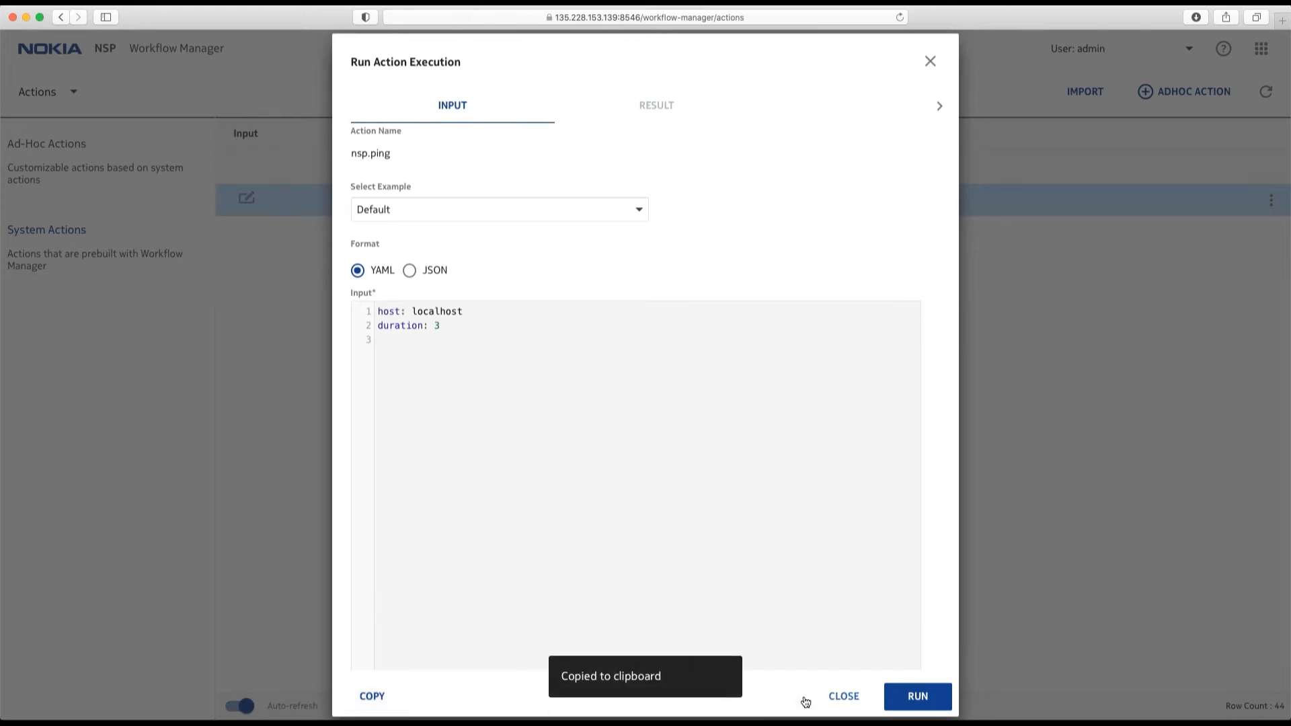
{"action": "left_click", "coordinate": [842, 695]}
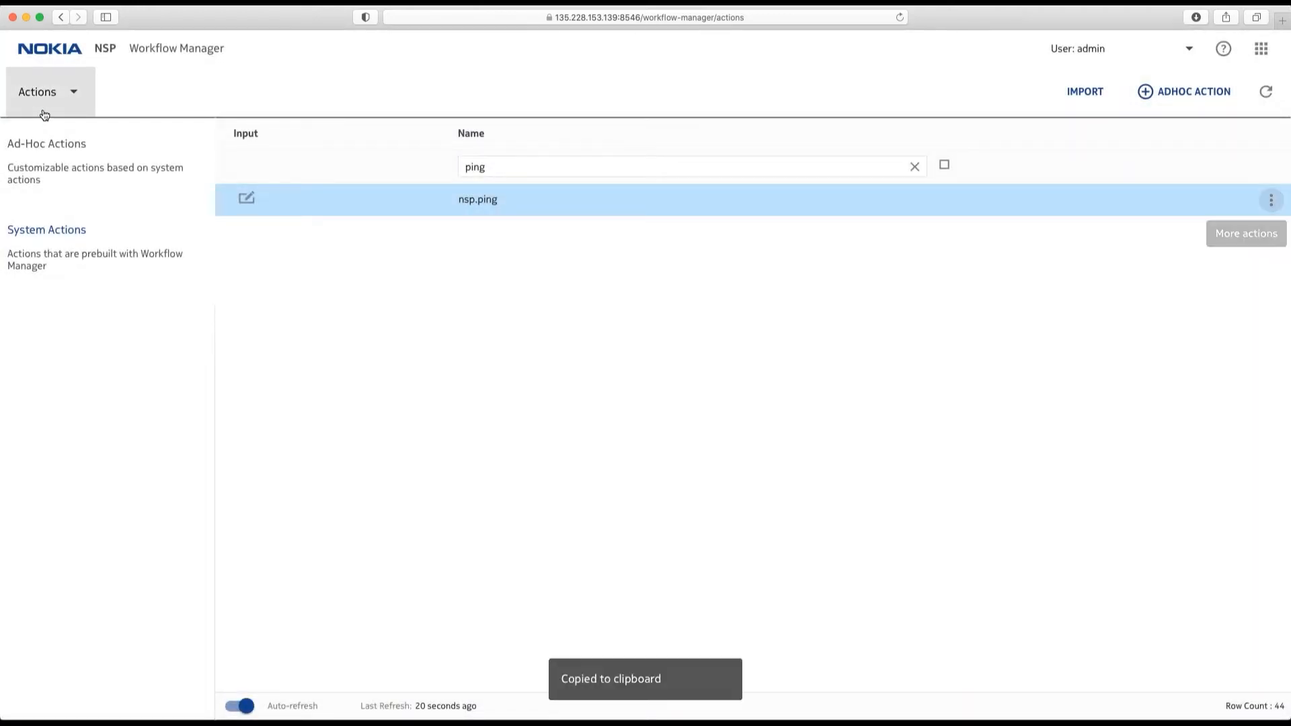
Create a new workflow draft, rename it pingDemo, and remove the description and tags.
{"action": "left_click", "coordinate": [48, 91]}
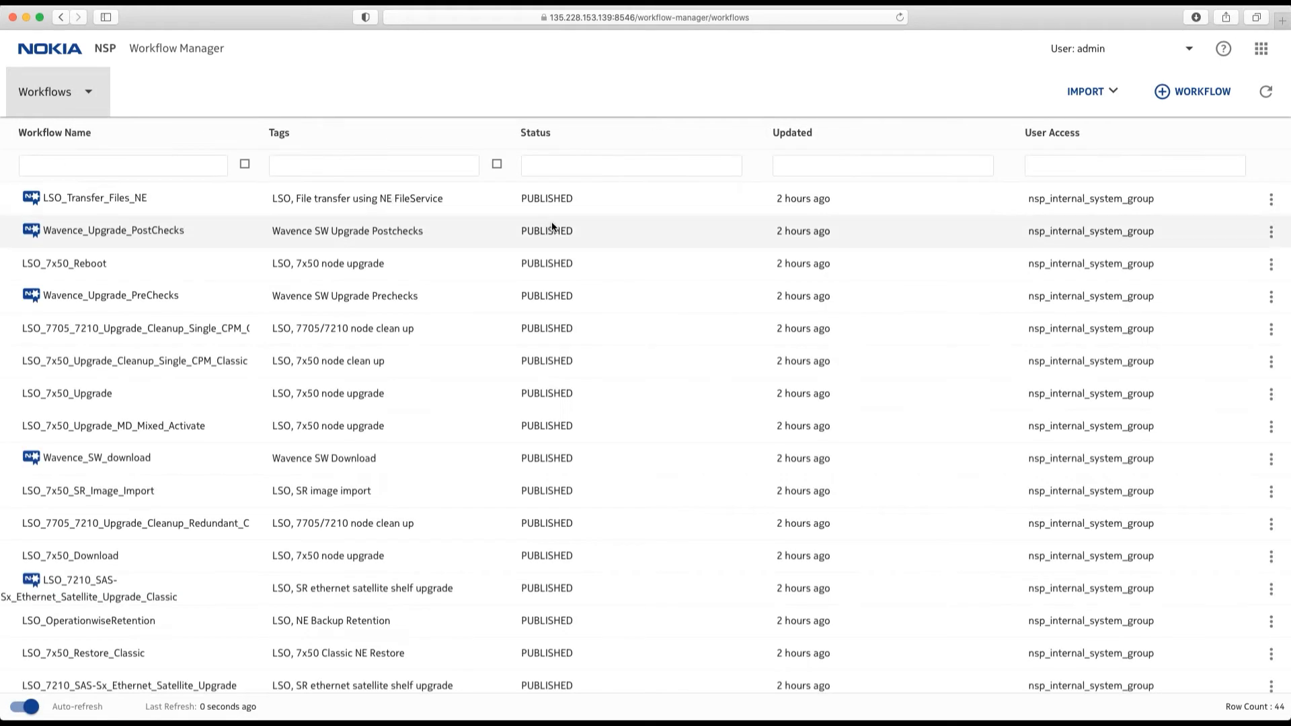
{"action": "left_click", "coordinate": [1191, 91]}
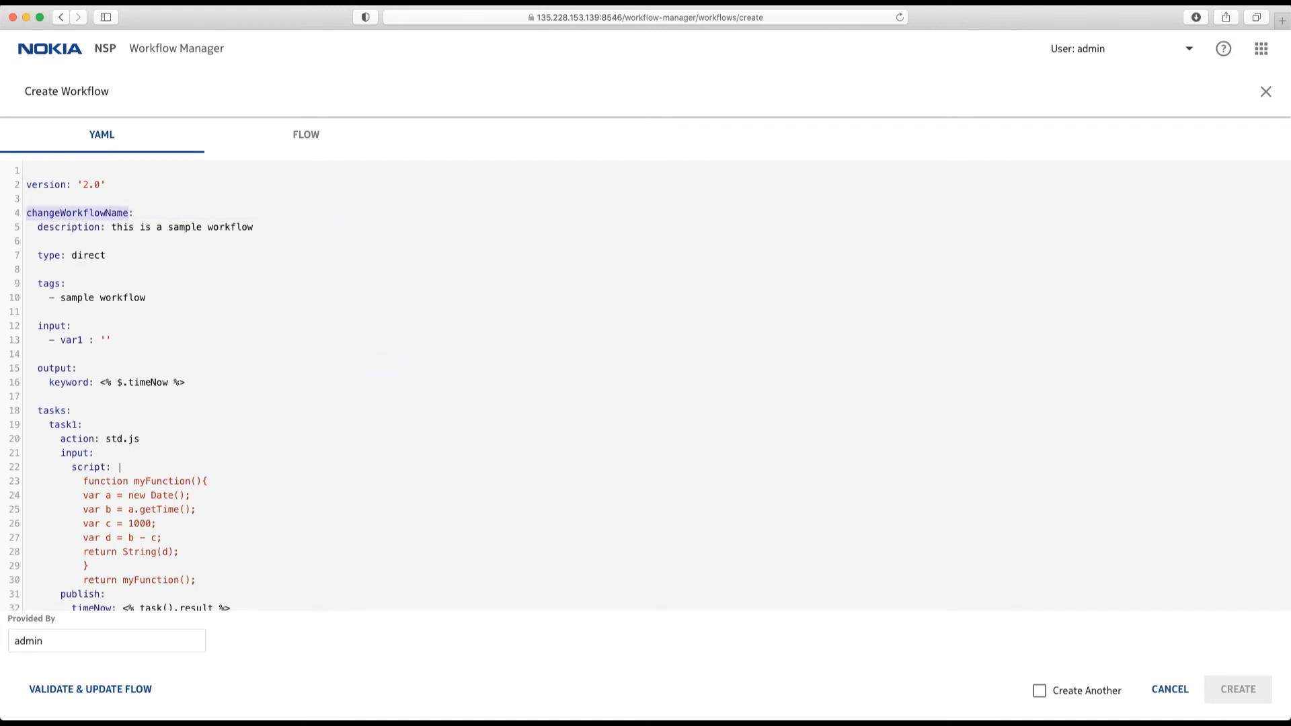
{"action": "type", "text": "pingDemo:"}
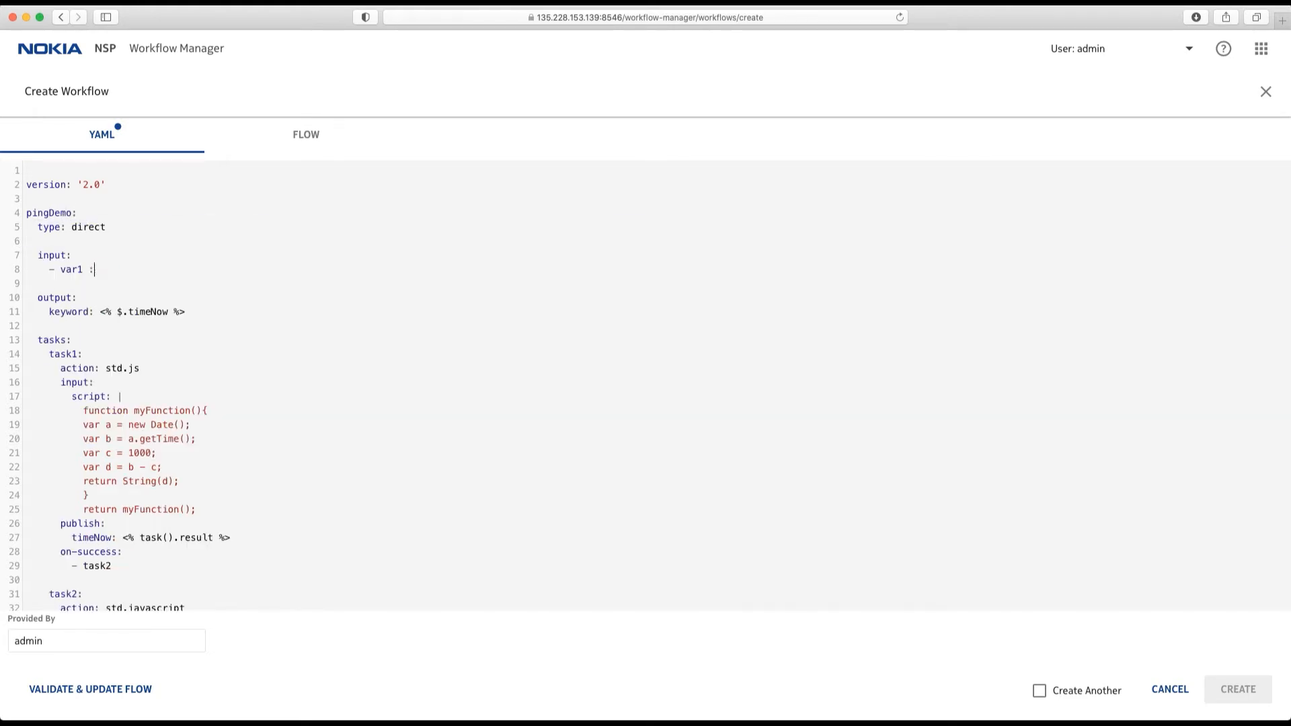
Rename var1 to mgmtIP, rename the pasted nsp.ping task to ping, and select localhost.
{"action": "type", "text": "mgmt"}
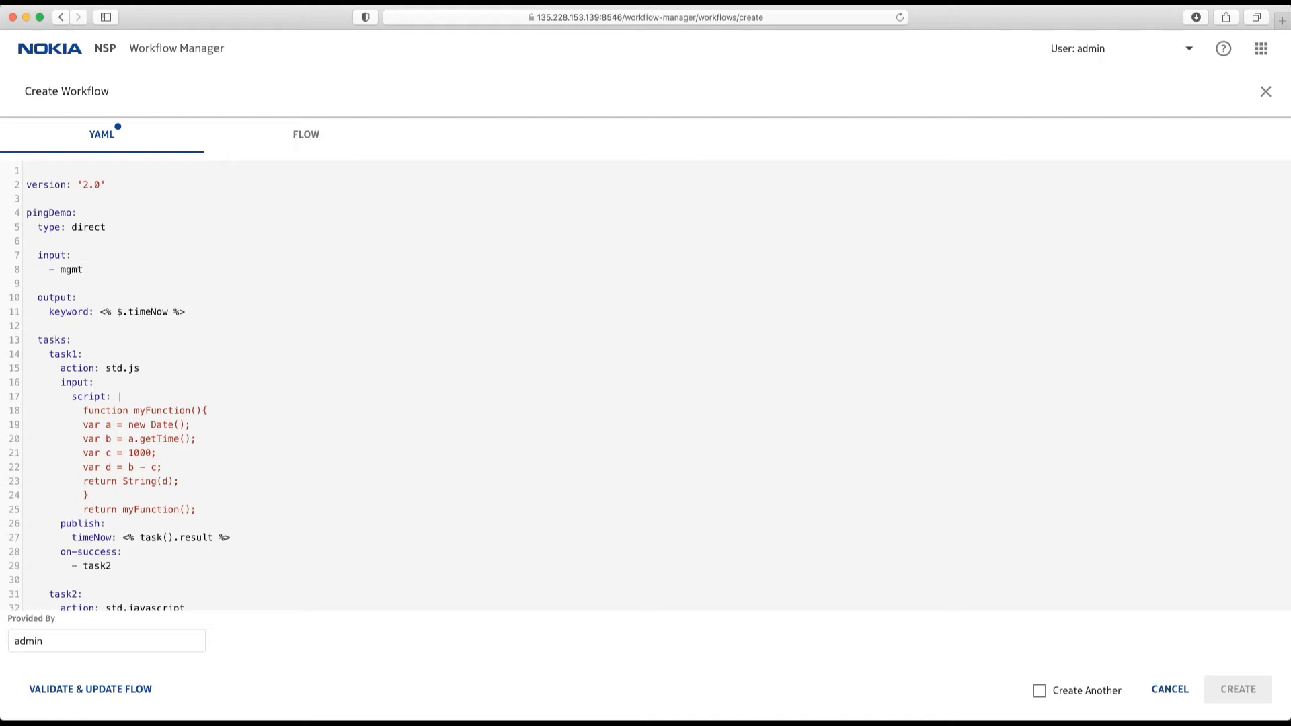
{"action": "type", "text": "IP"}
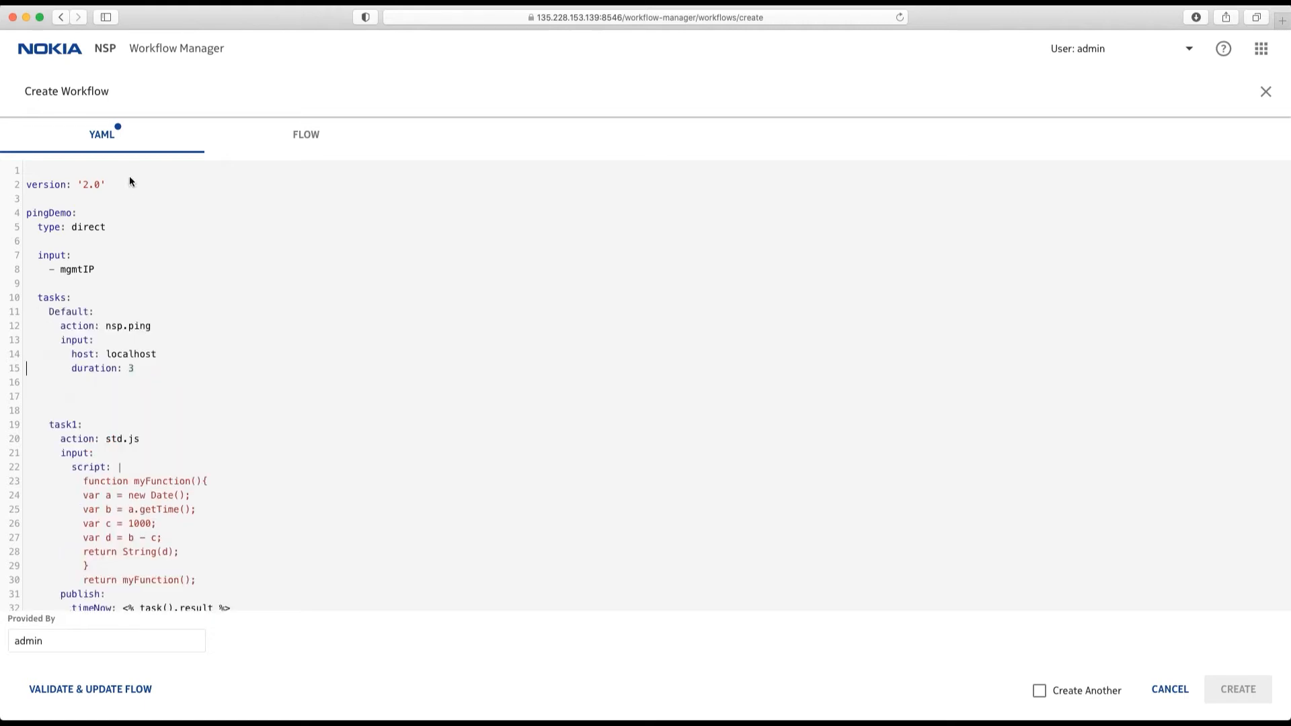
{"action": "double_click", "coordinate": [71, 311]}
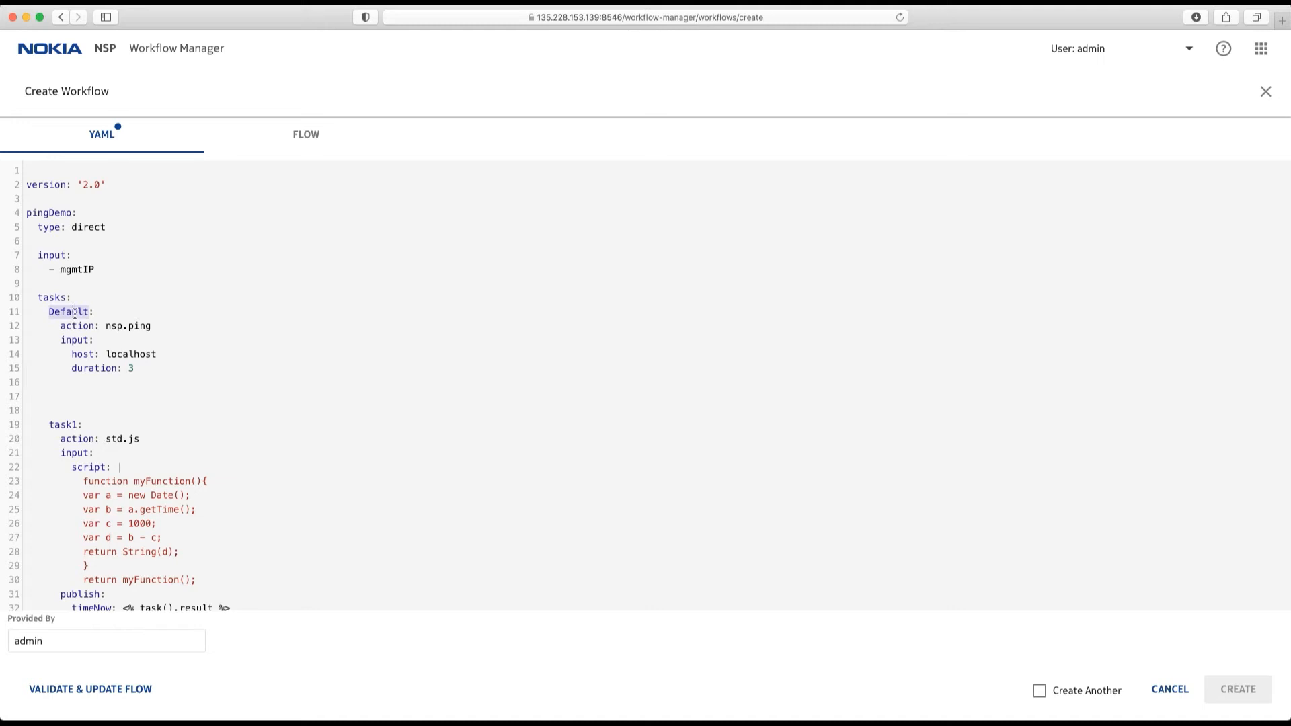
{"action": "type", "text": "ping:"}
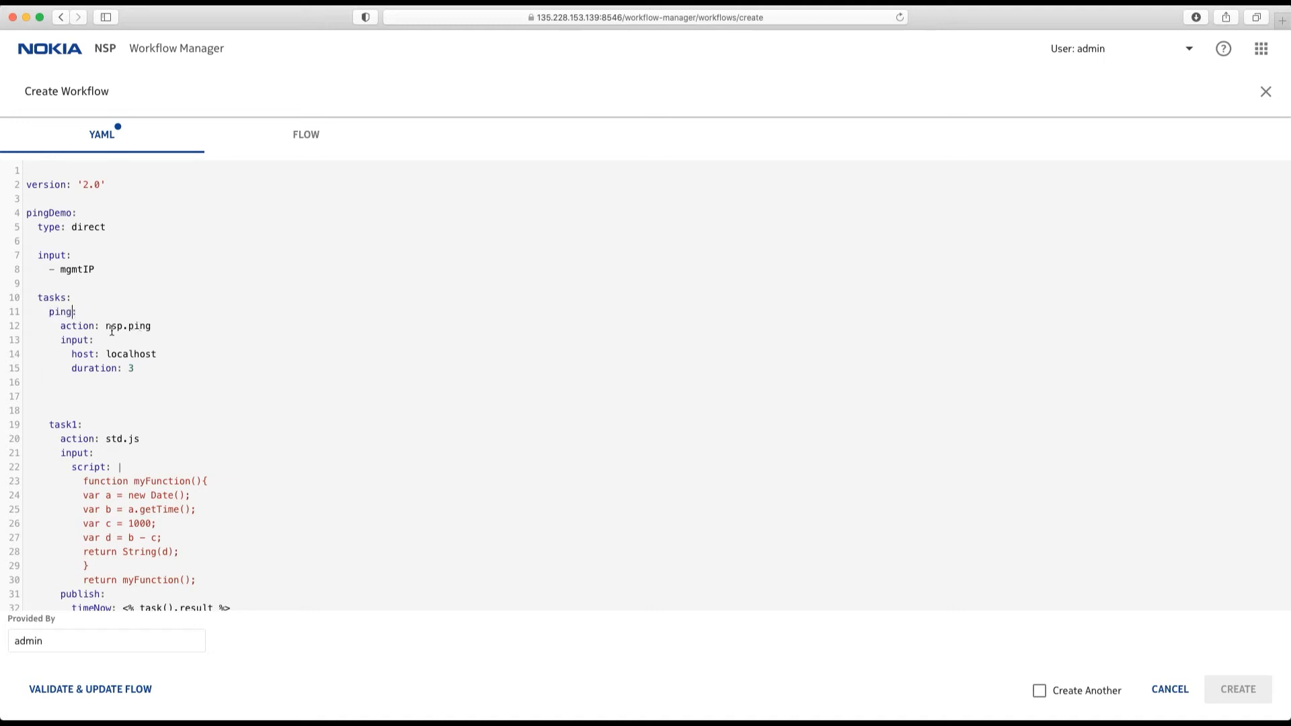
{"action": "double_click", "coordinate": [129, 354]}
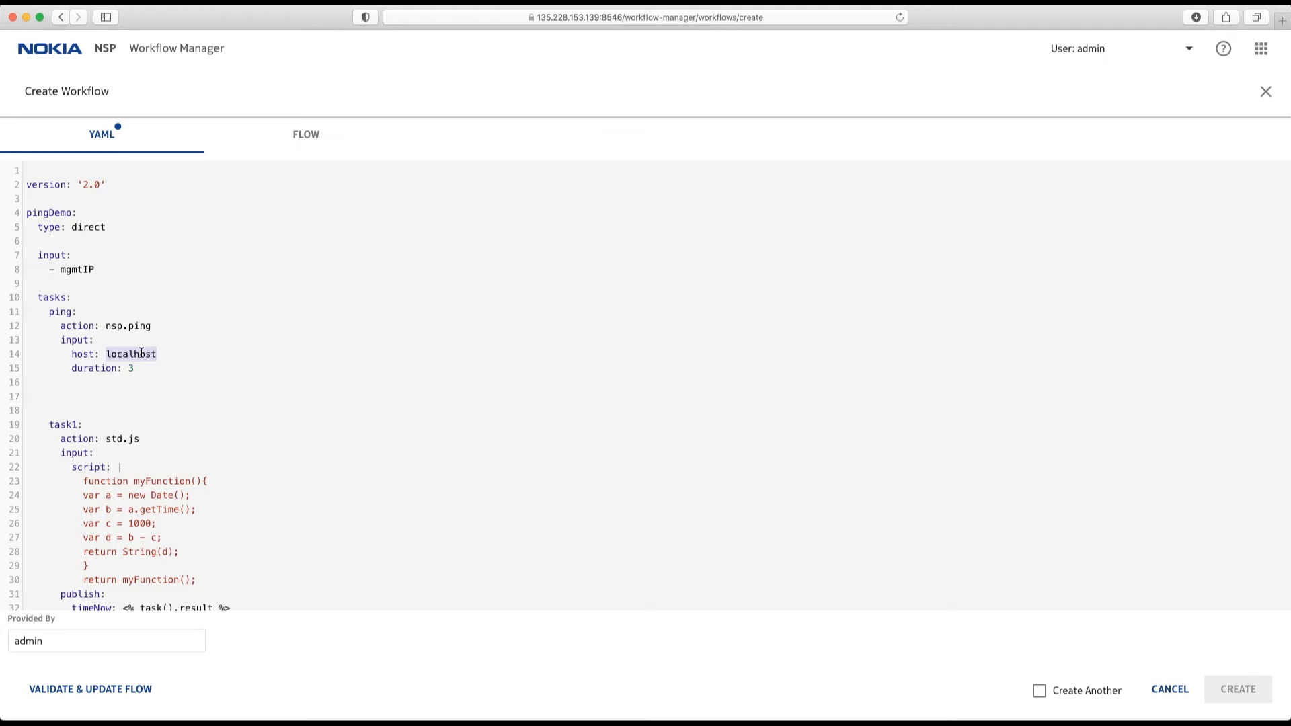
Point the ping host at <% $.mgmtIP %> and rename the publish key to result.
{"action": "type", "text": "<% $"}
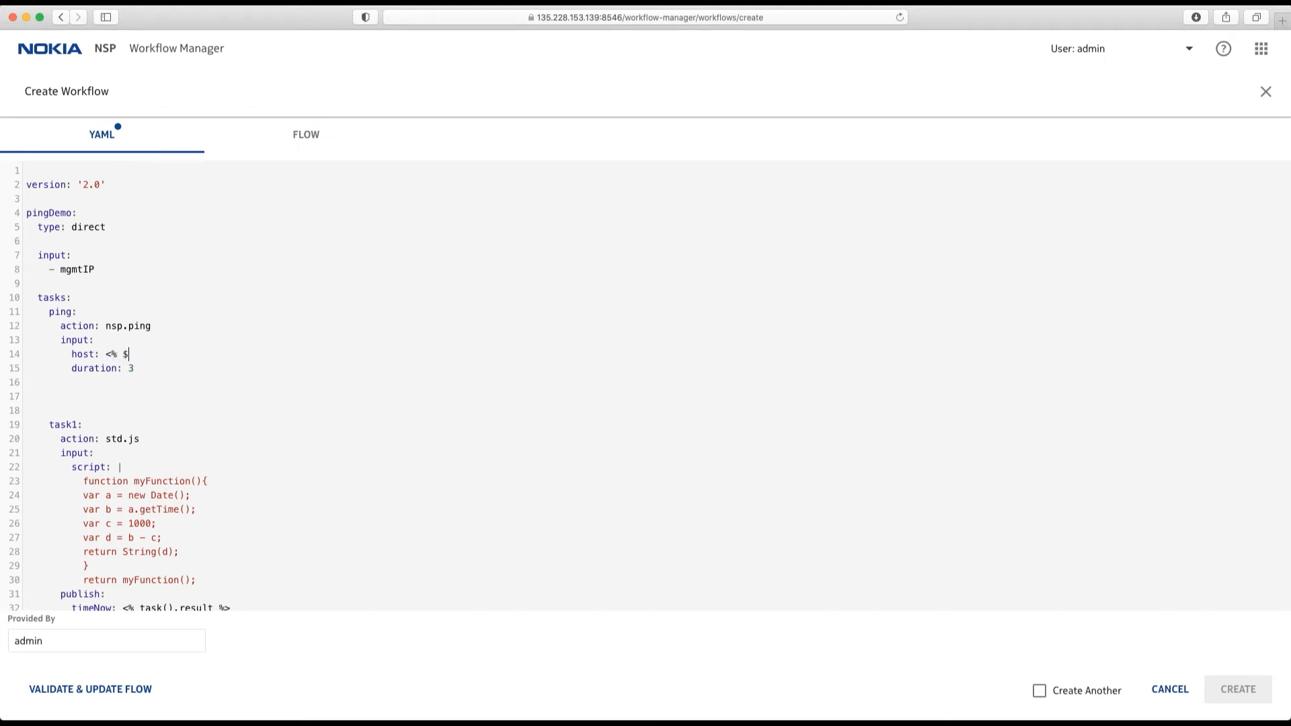
{"action": "type", "text": ".mgmtIP %>"}
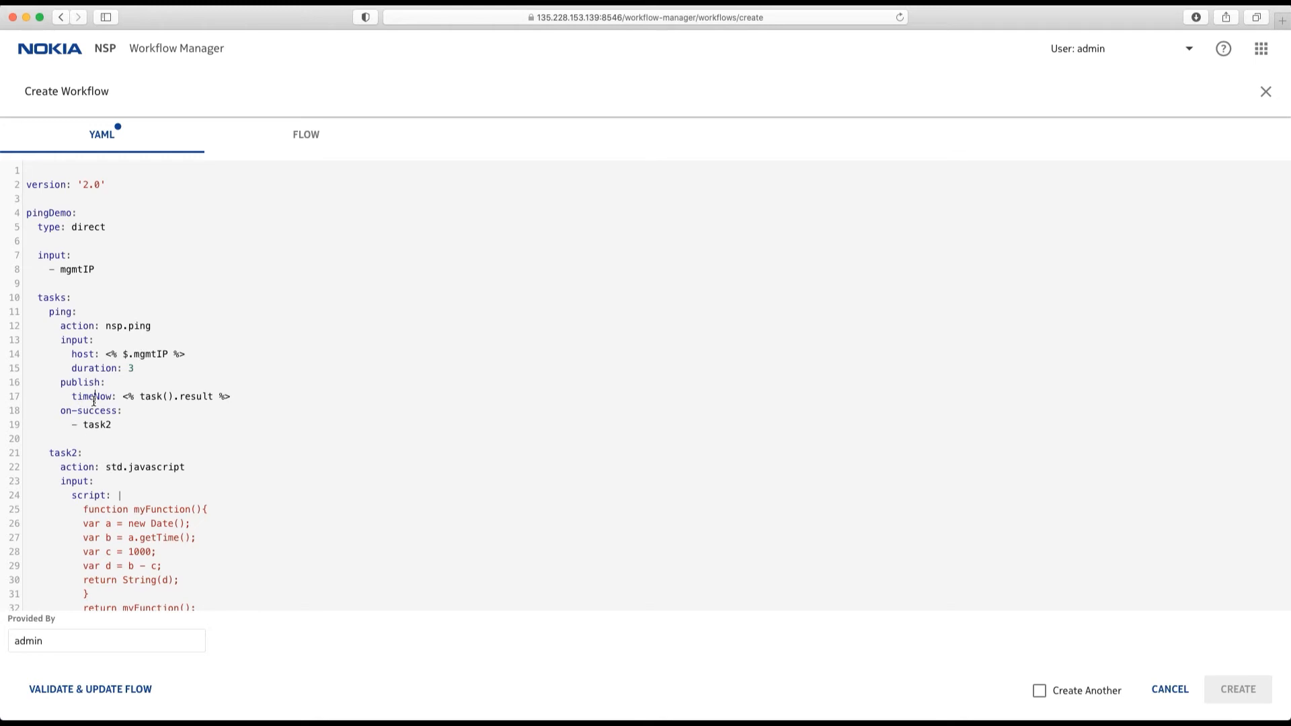
{"action": "type", "text": "result"}
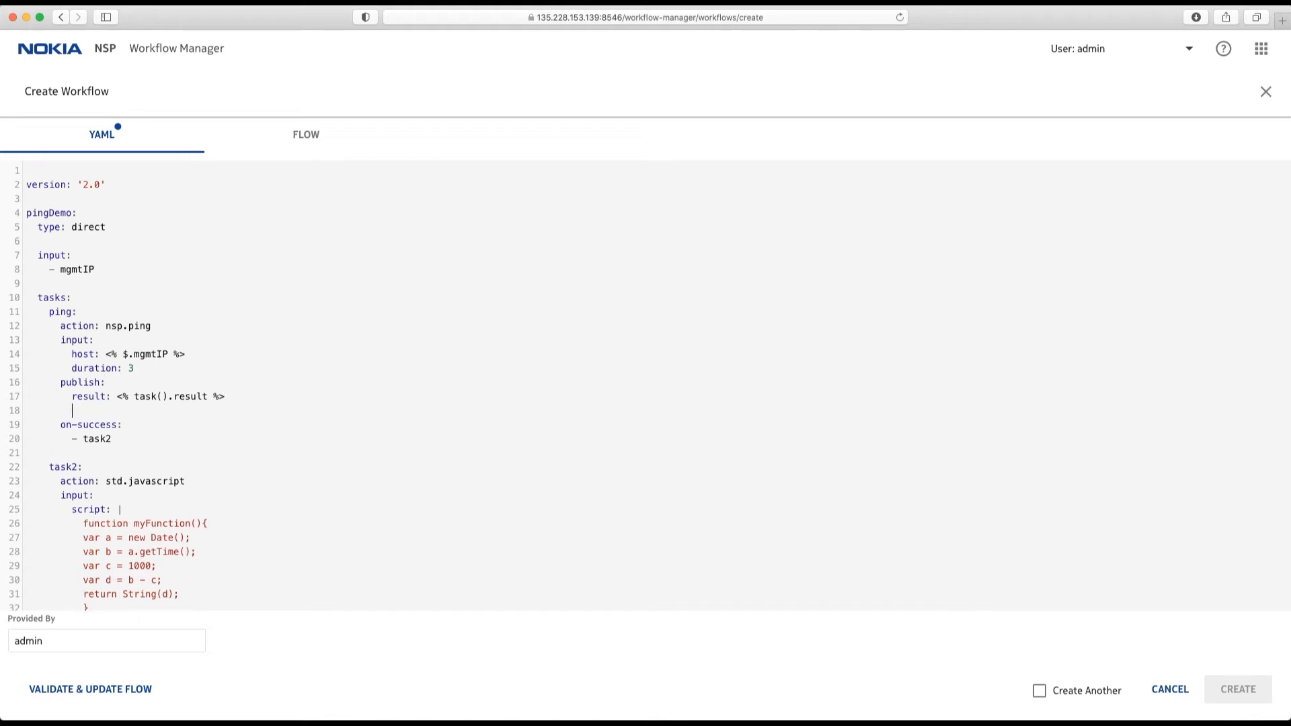
Add publish-on-error with result: <% task().result %> and error-info to the ping task.
{"action": "type", "text": "p"}
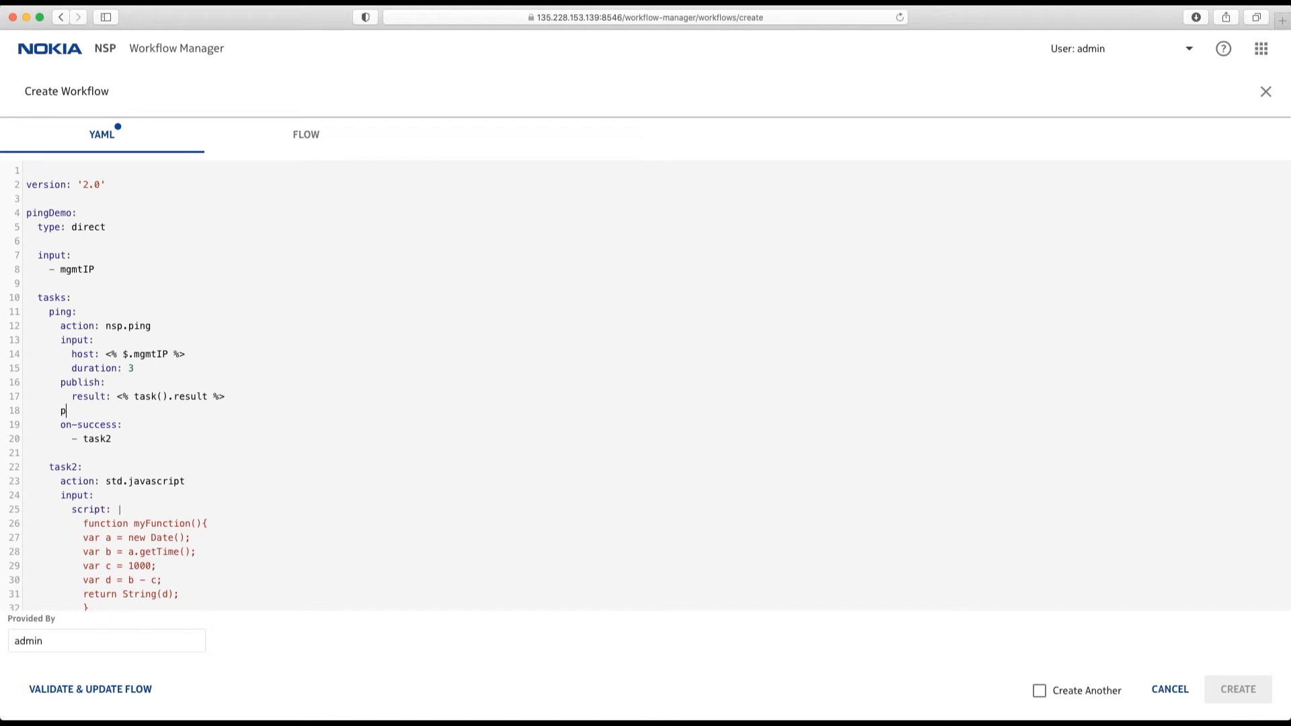
{"action": "type", "text": "ublish-o"}
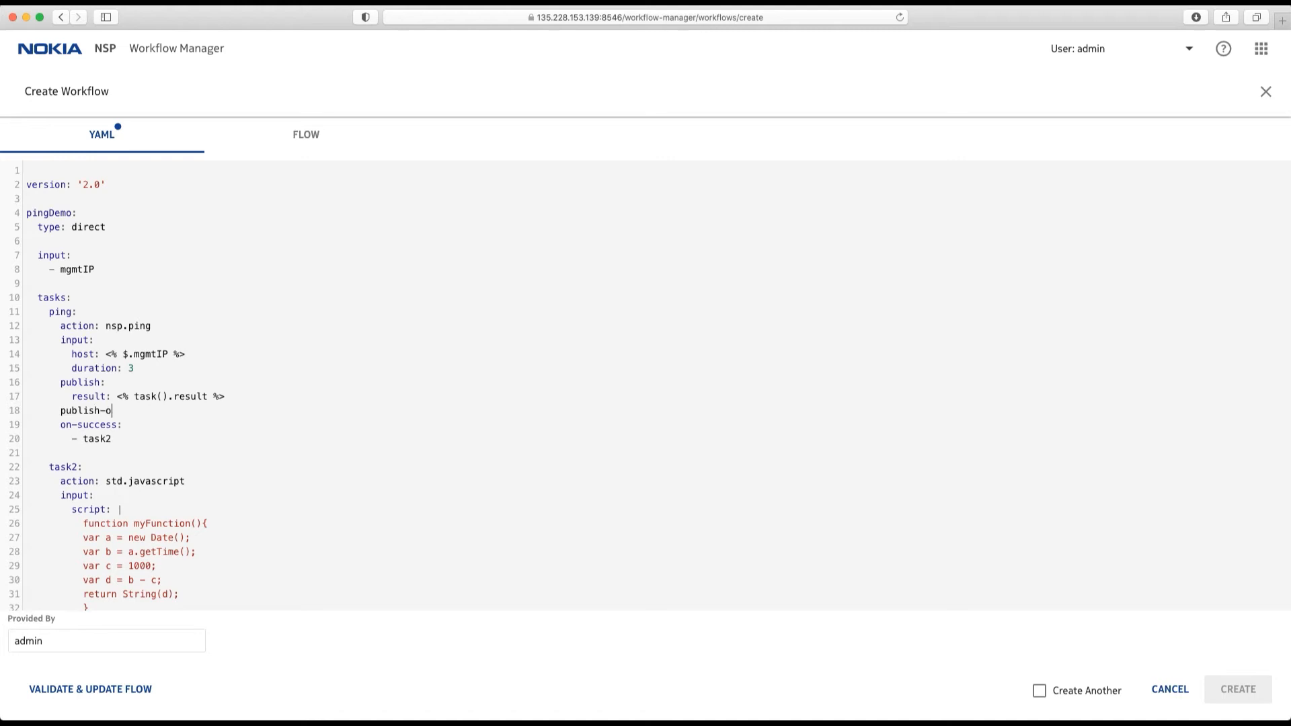
{"action": "type", "text": "n-error:"}
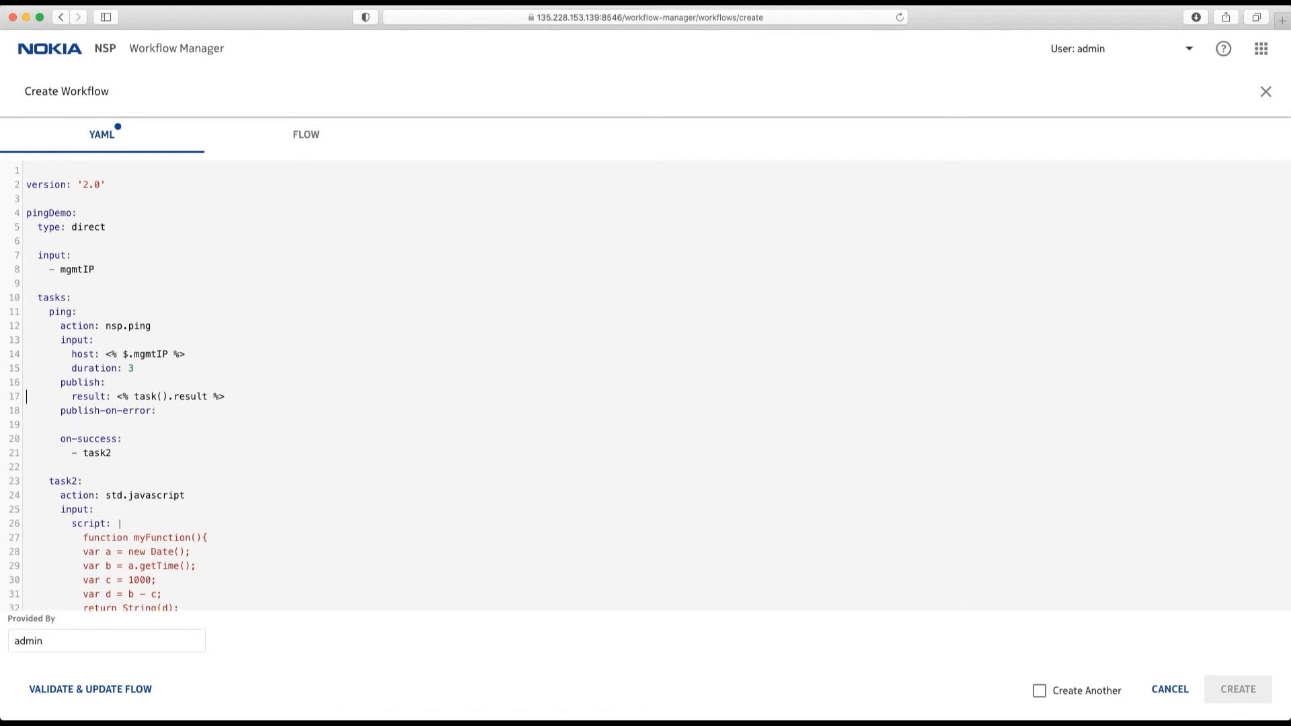
{"action": "type", "text": "result: <% task().result %>"}
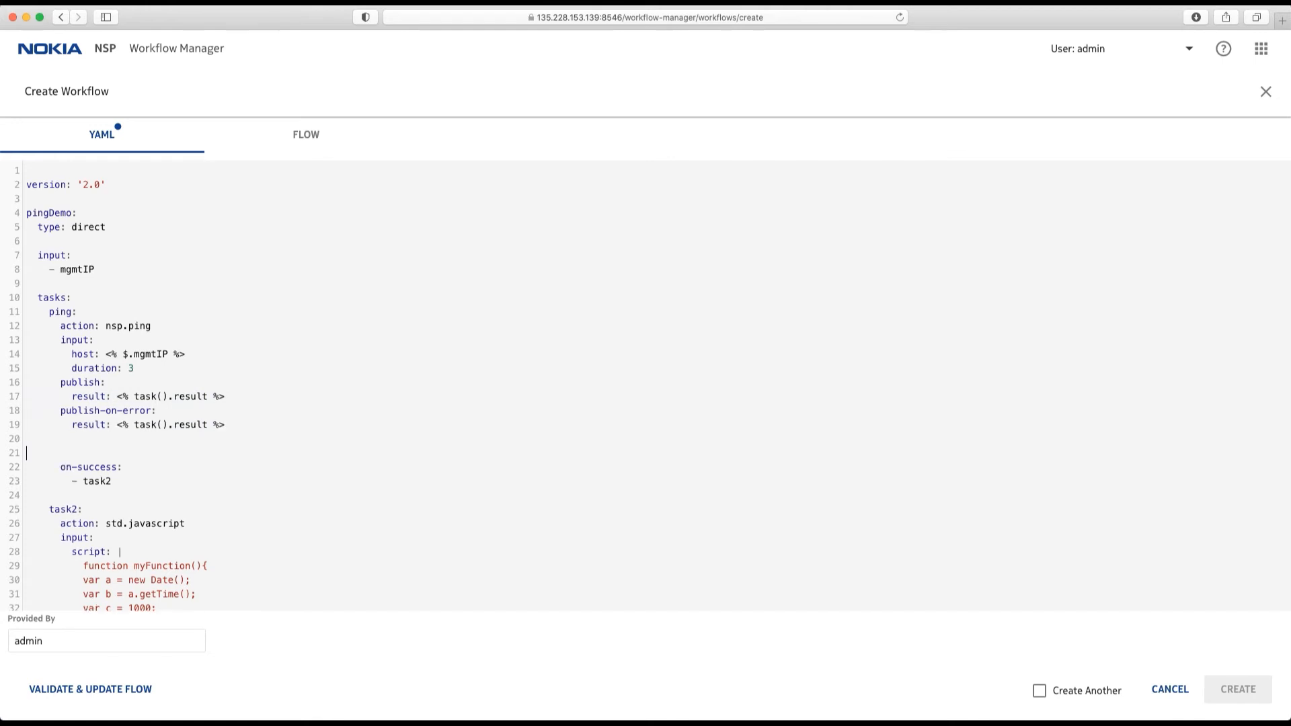
{"action": "type", "text": "error-info"}
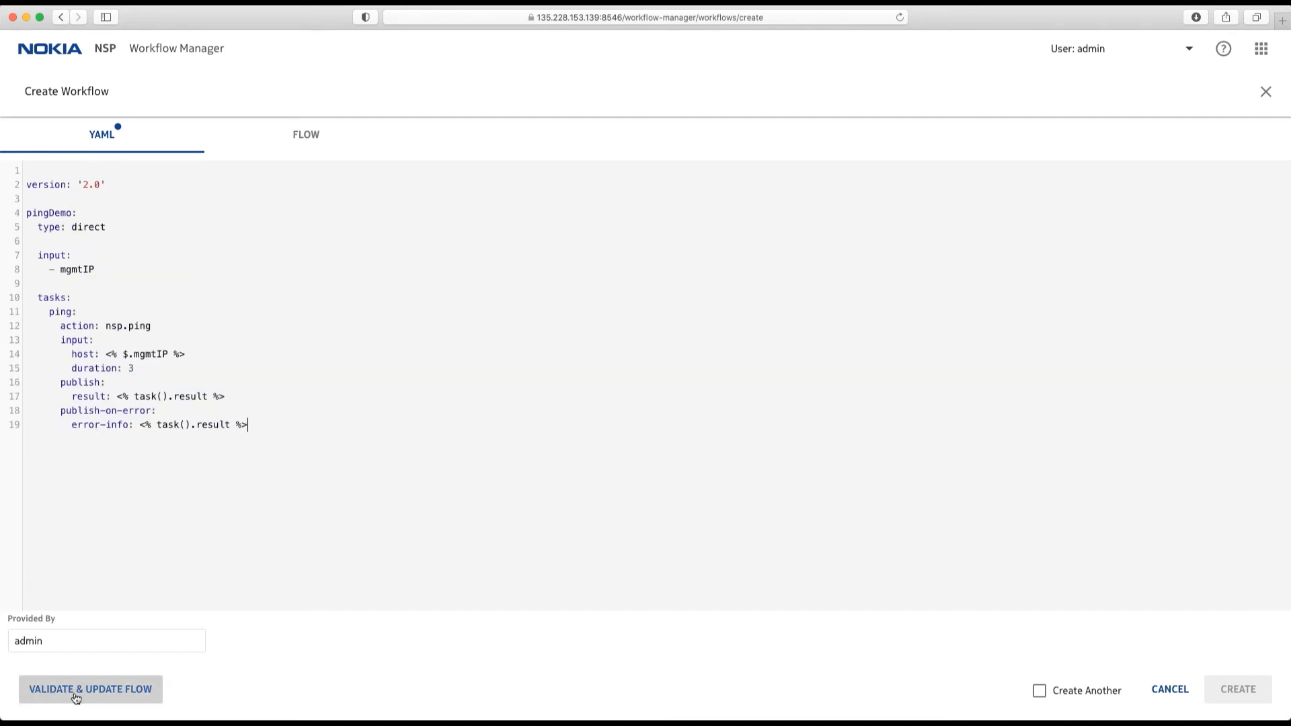
Validate and create pingDemo, then change its workflow state to Published.
{"action": "left_click", "coordinate": [90, 689]}
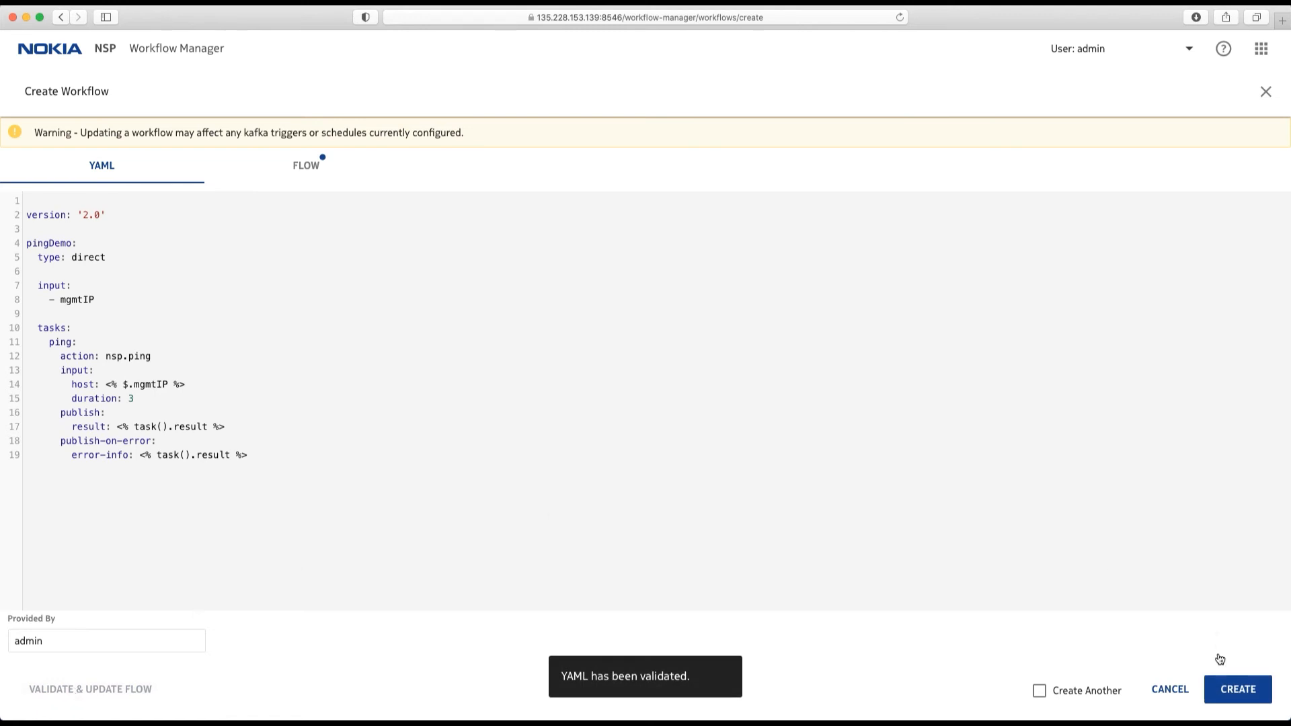
{"action": "left_click", "coordinate": [1238, 689]}
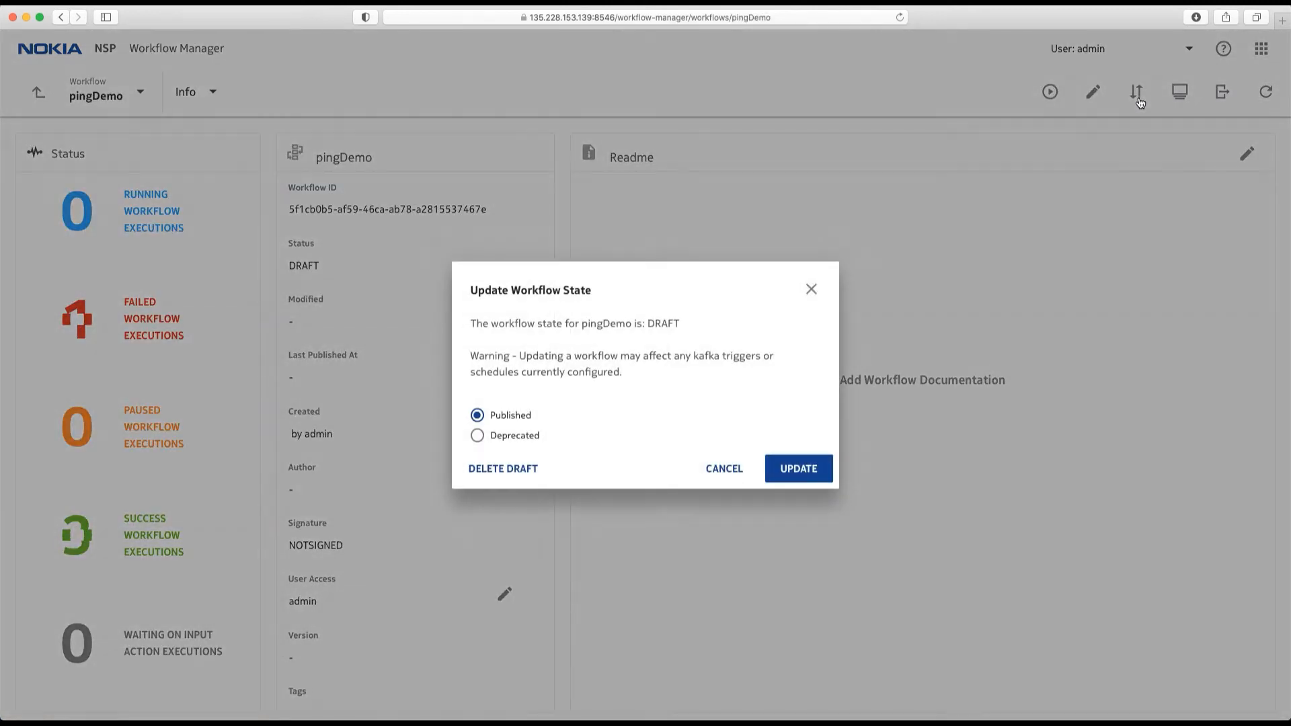
{"action": "left_click", "coordinate": [796, 468]}
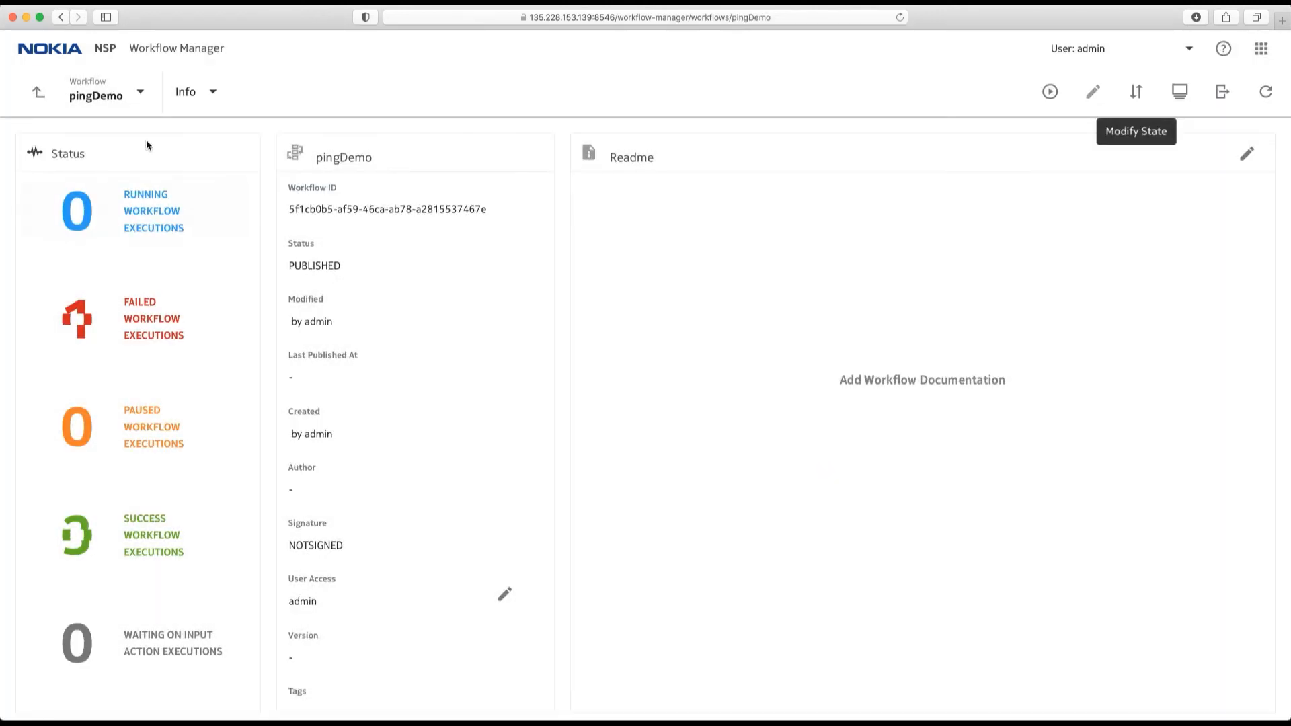
{"action": "left_click", "coordinate": [195, 92]}
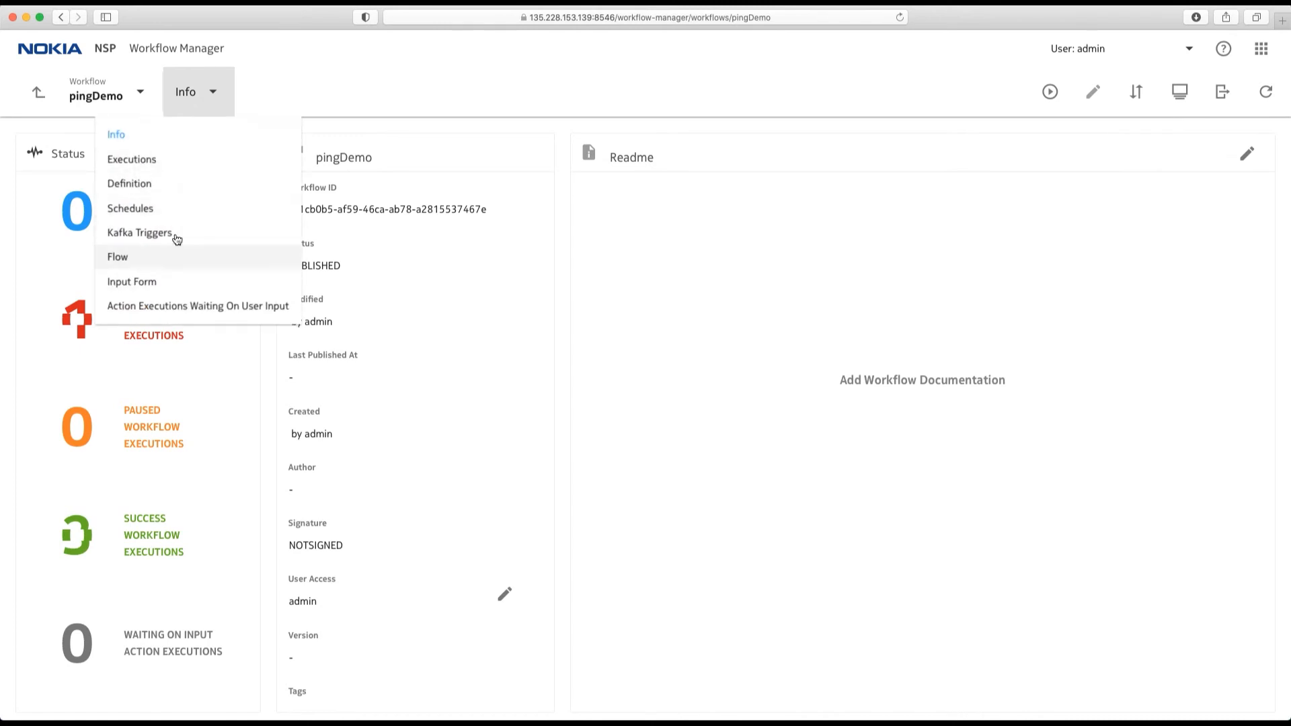
Auto-generate pingDemo's input form, replacing the existing form.
{"action": "left_click", "coordinate": [132, 281]}
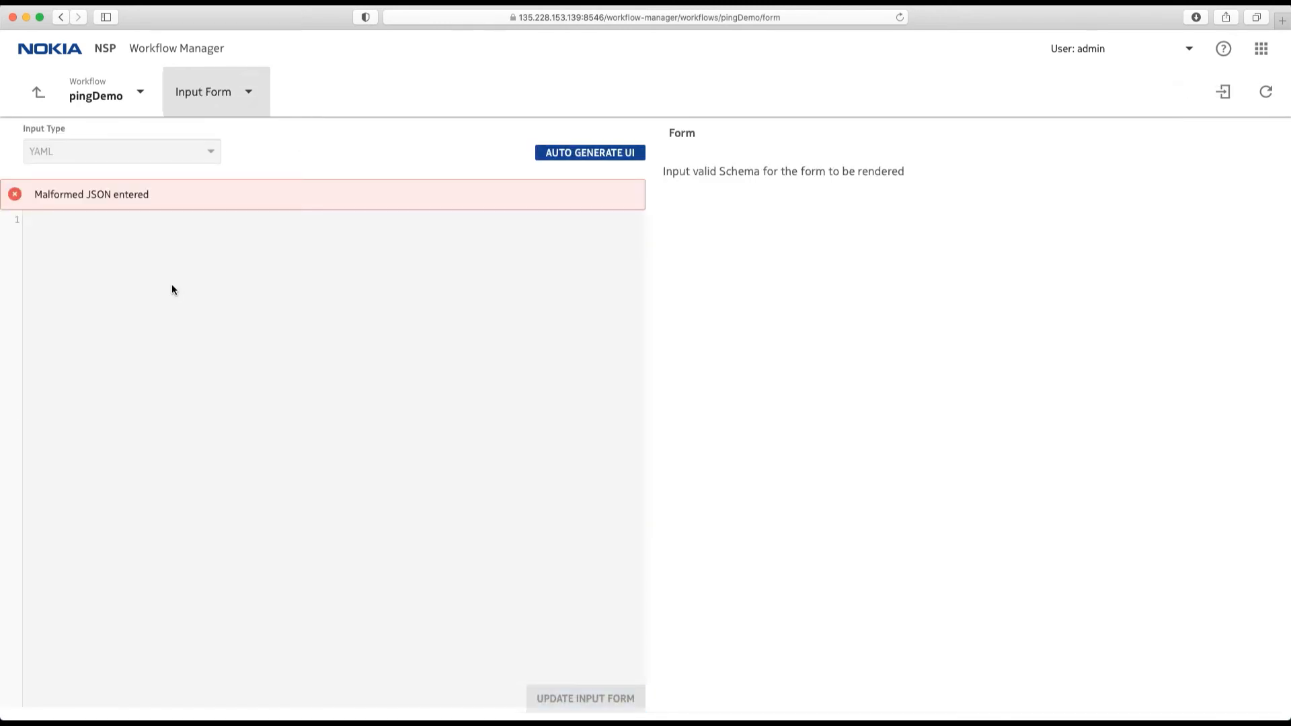
{"action": "left_click", "coordinate": [590, 153]}
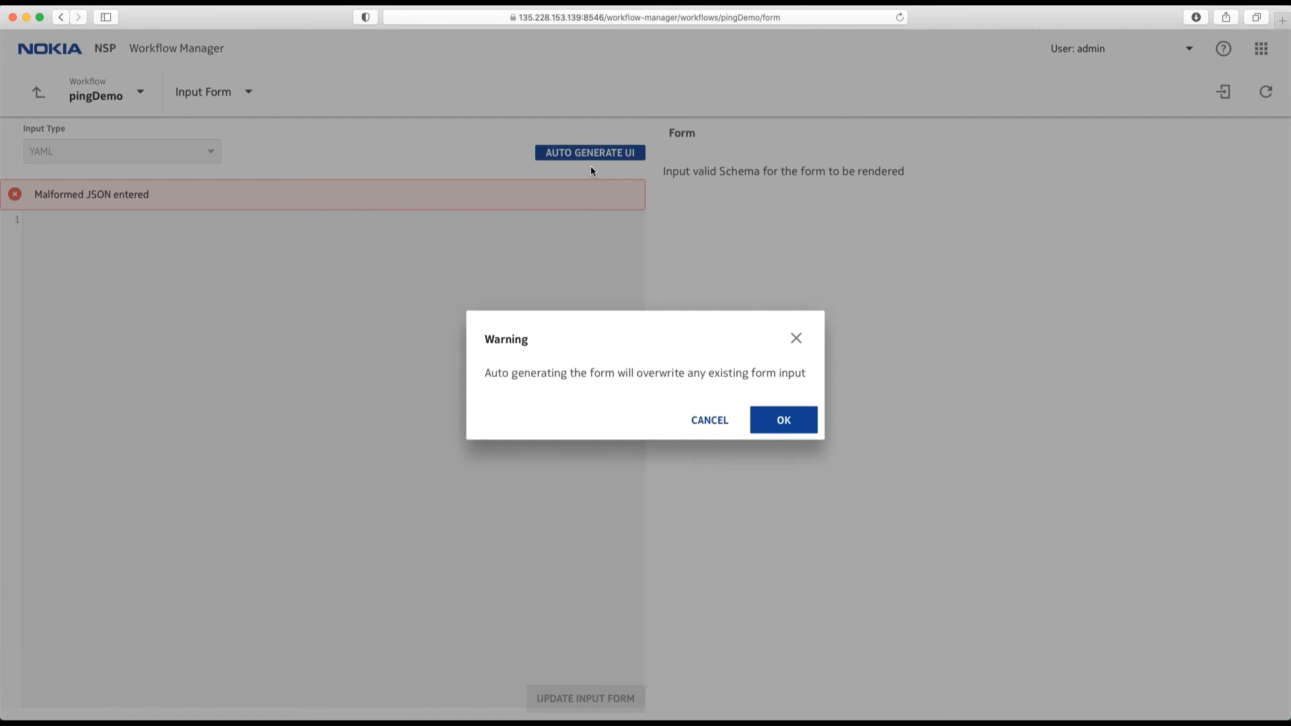
{"action": "left_click", "coordinate": [782, 419]}
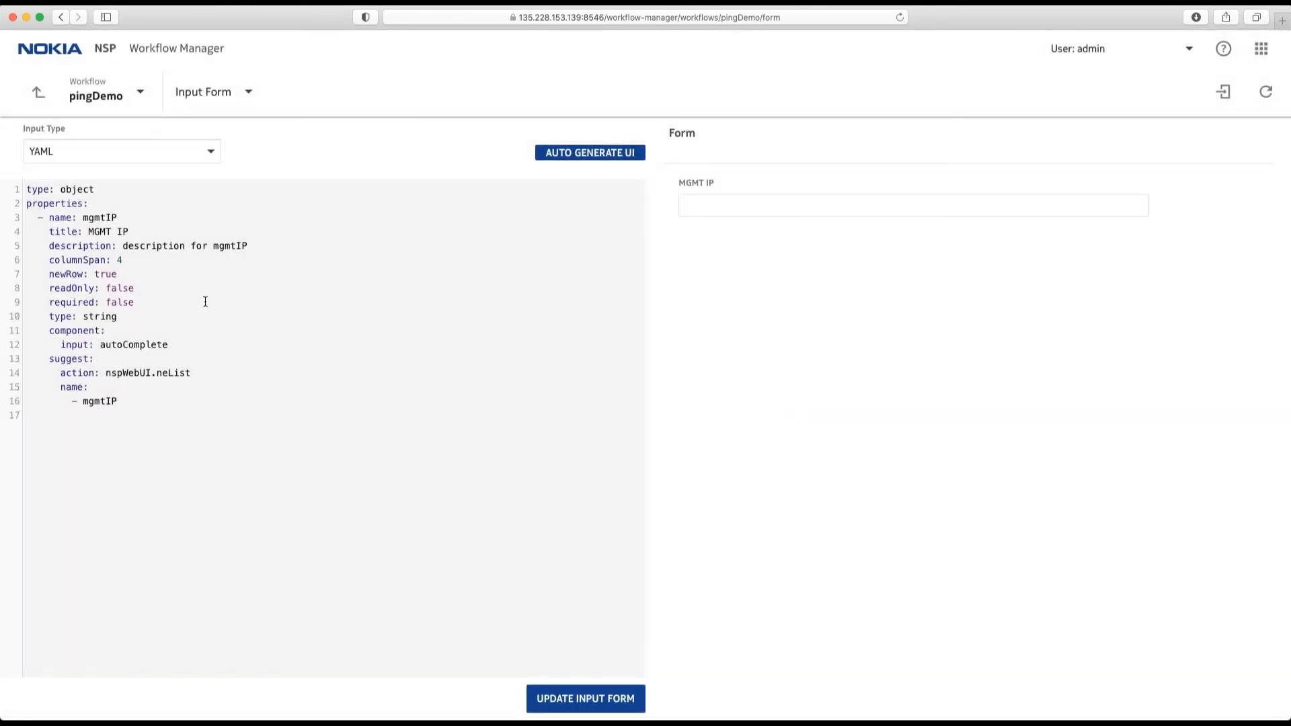
Return to pingDemo's Info page and start a new execution.
{"action": "left_click", "coordinate": [213, 91]}
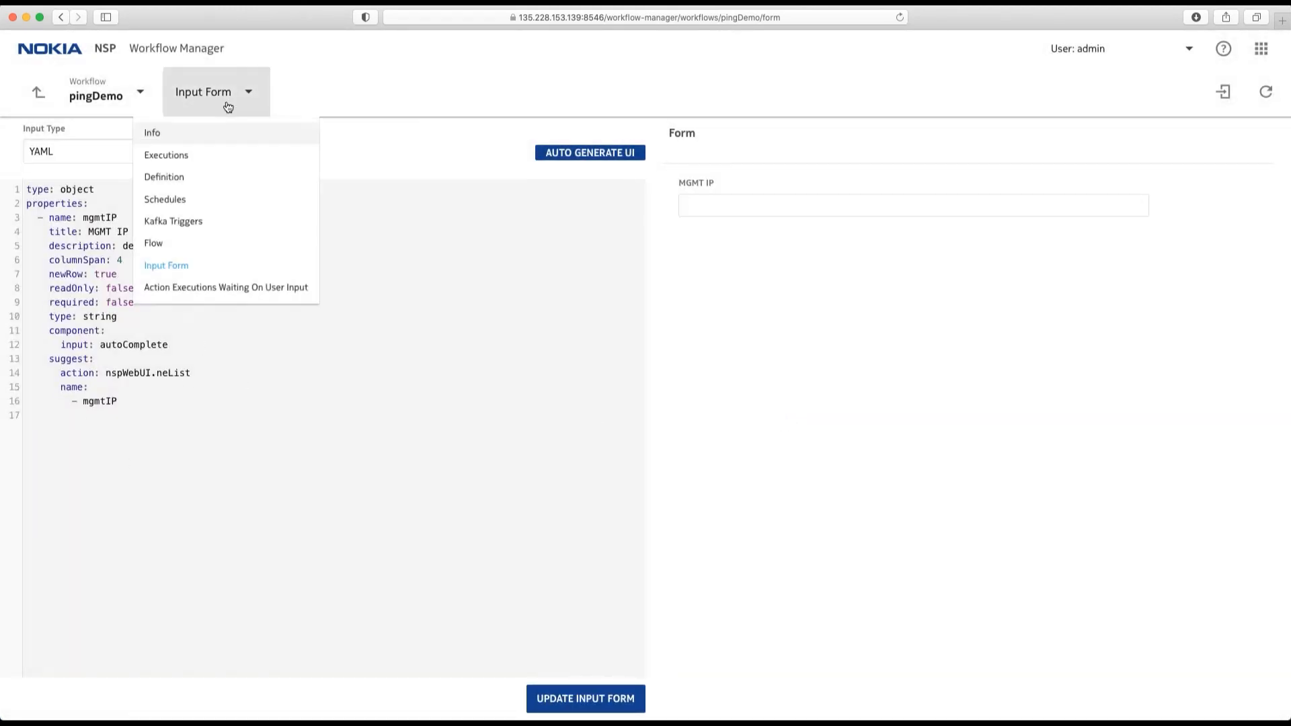
{"action": "left_click", "coordinate": [153, 132]}
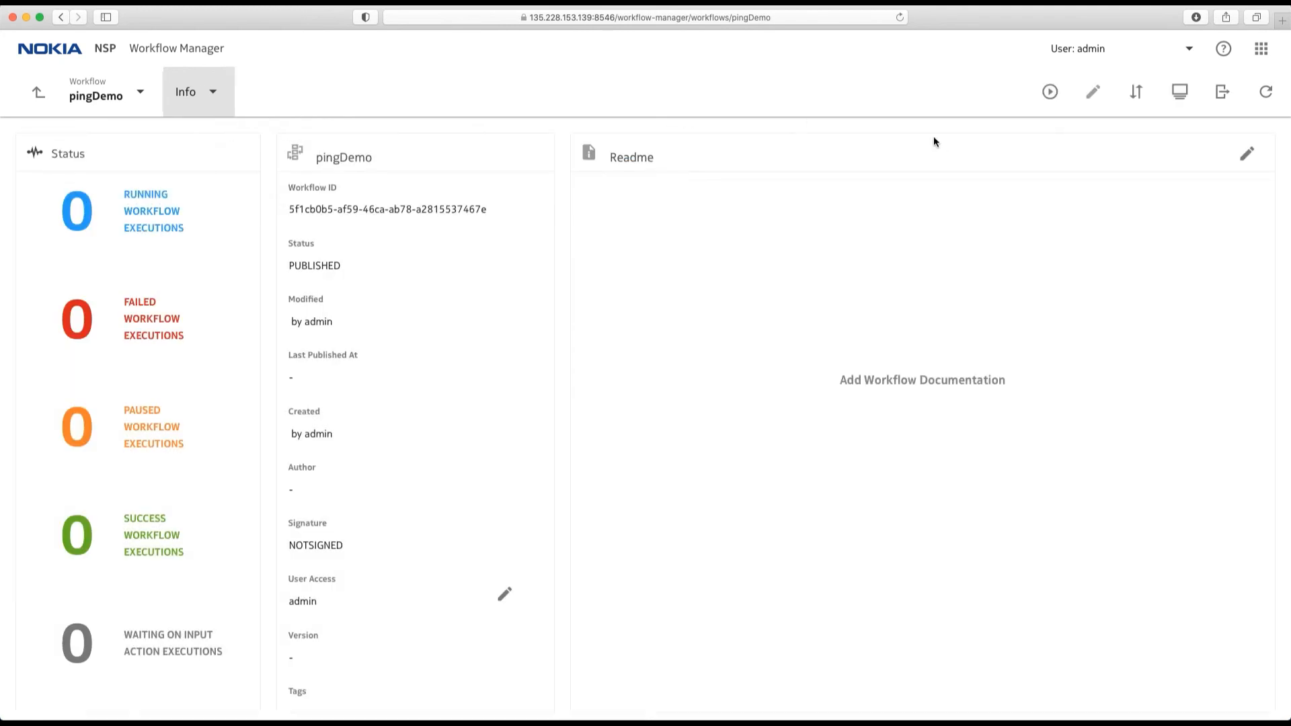
{"action": "left_click", "coordinate": [1048, 91]}
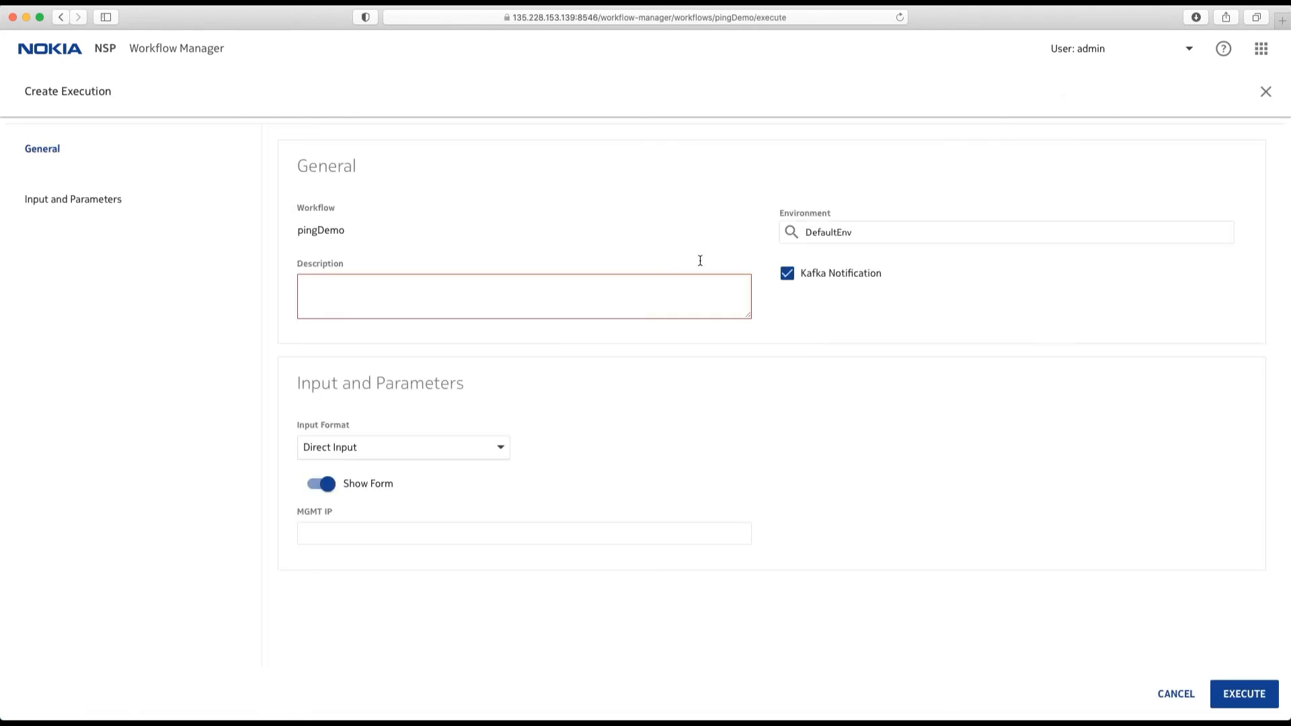
Execute pingDemo with a suggested management address and check the zero-loss success output.
{"action": "left_click", "coordinate": [523, 533]}
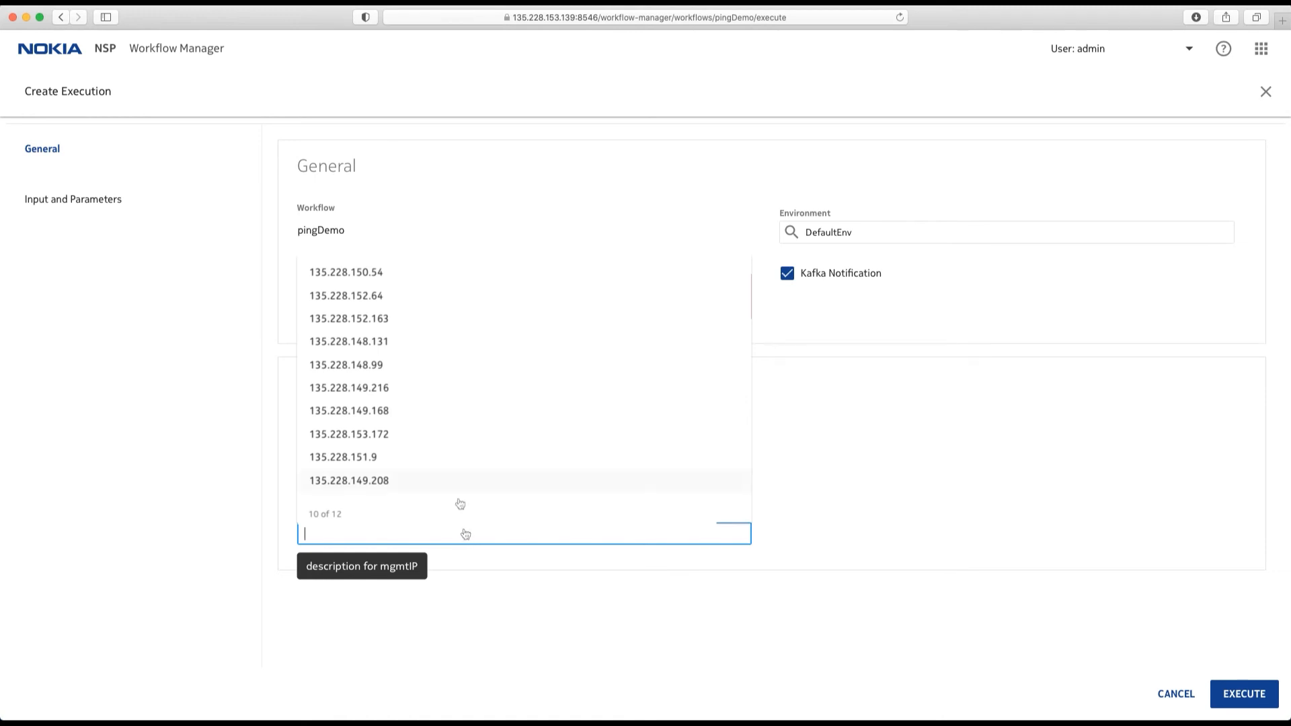
{"action": "left_click", "coordinate": [349, 341]}
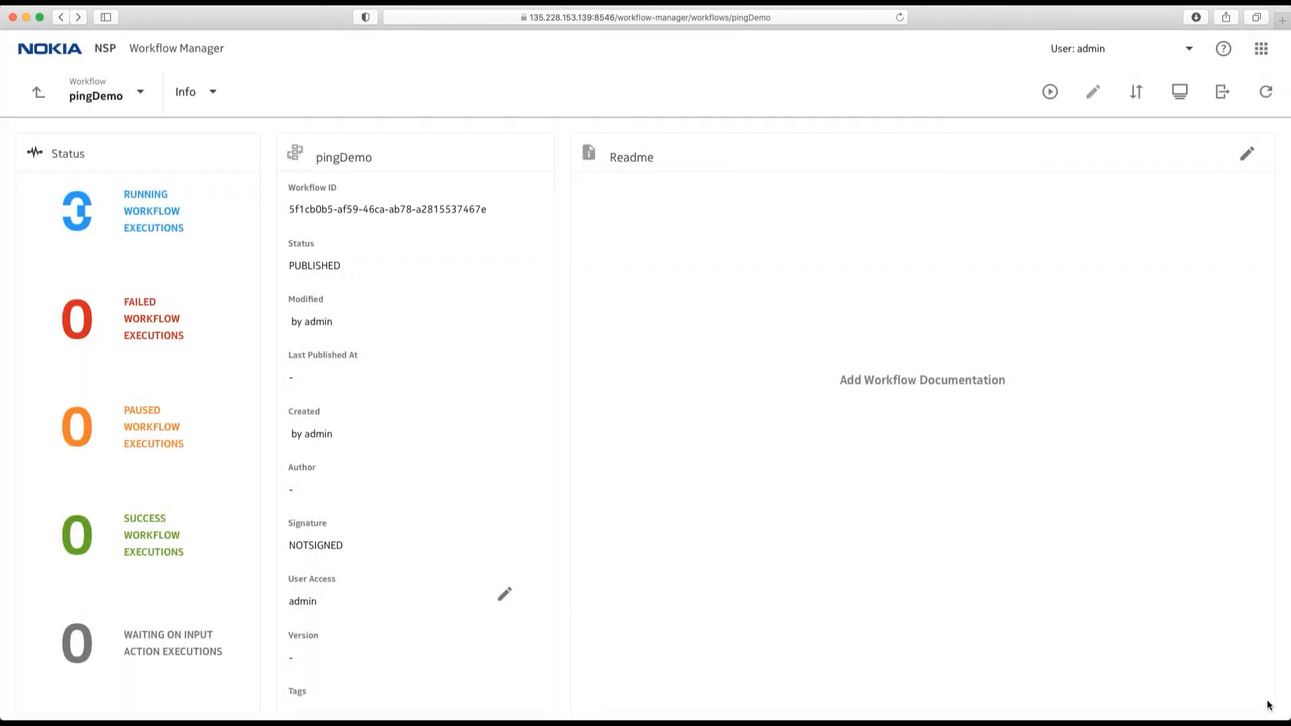
{"action": "mouse_move", "coordinate": [1068, 611]}
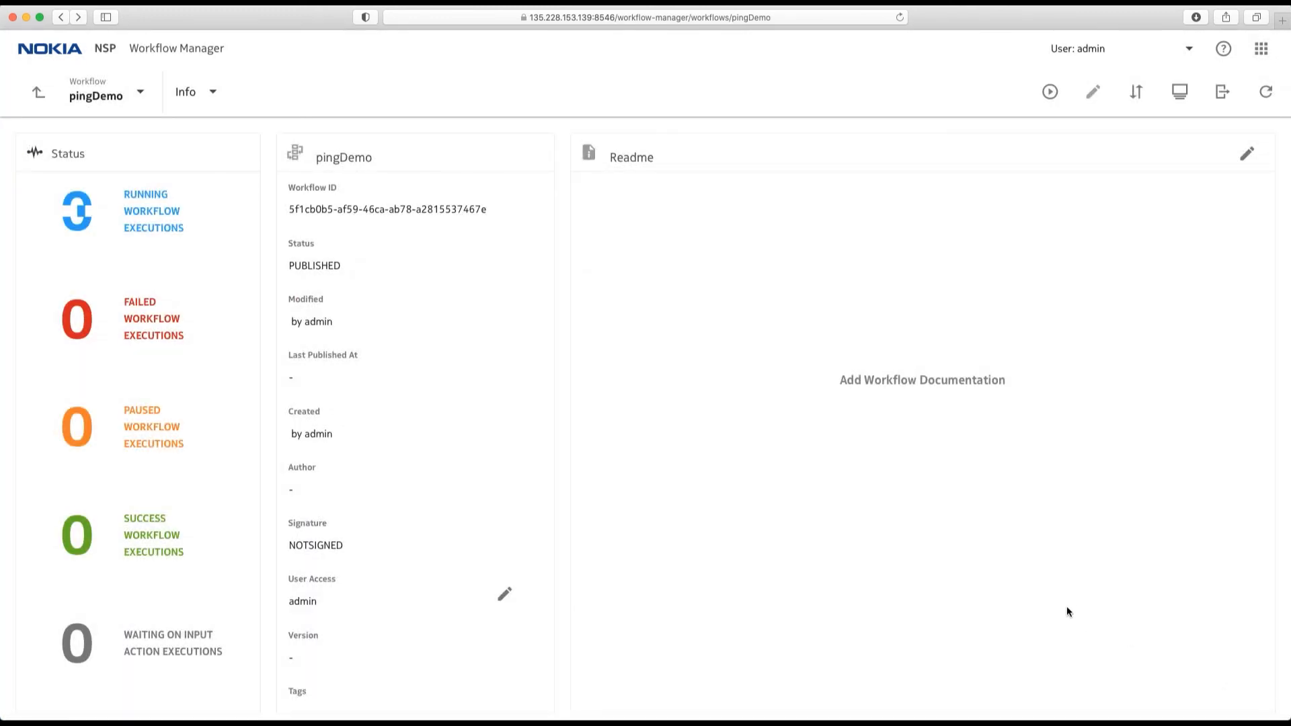
{"action": "mouse_move", "coordinate": [1179, 91]}
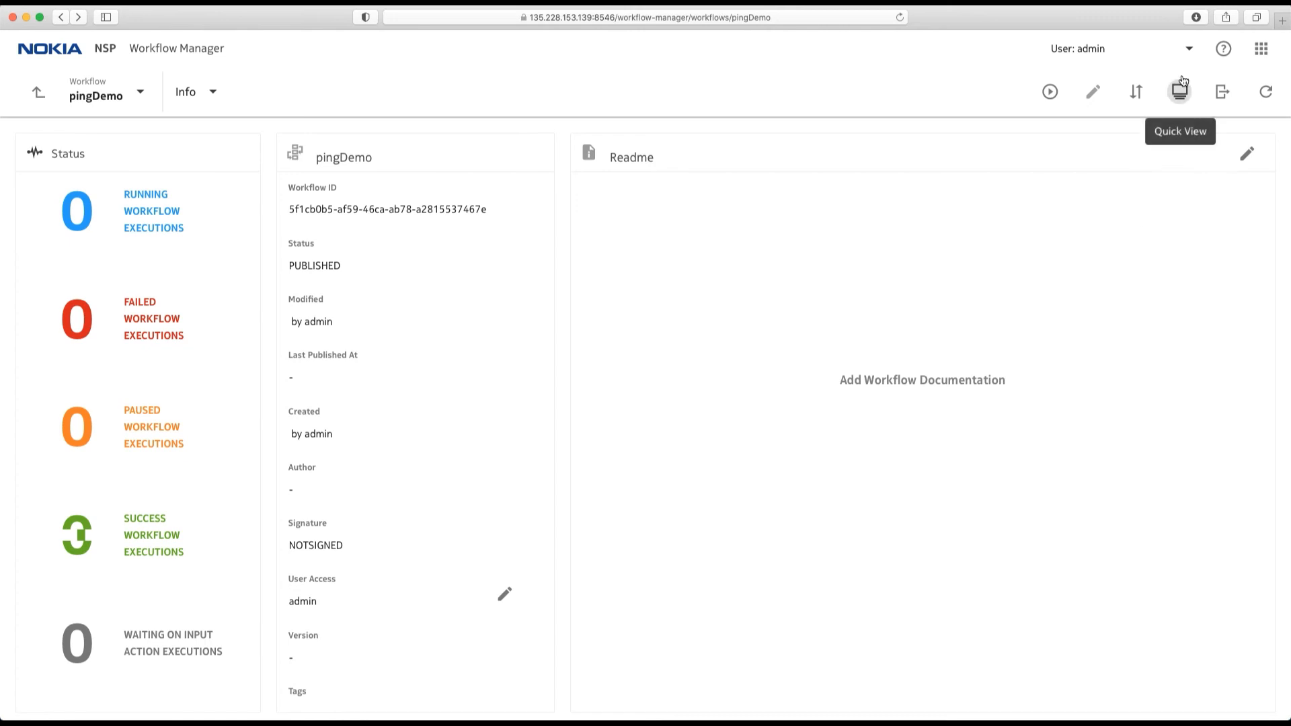
{"action": "left_click", "coordinate": [1178, 91]}
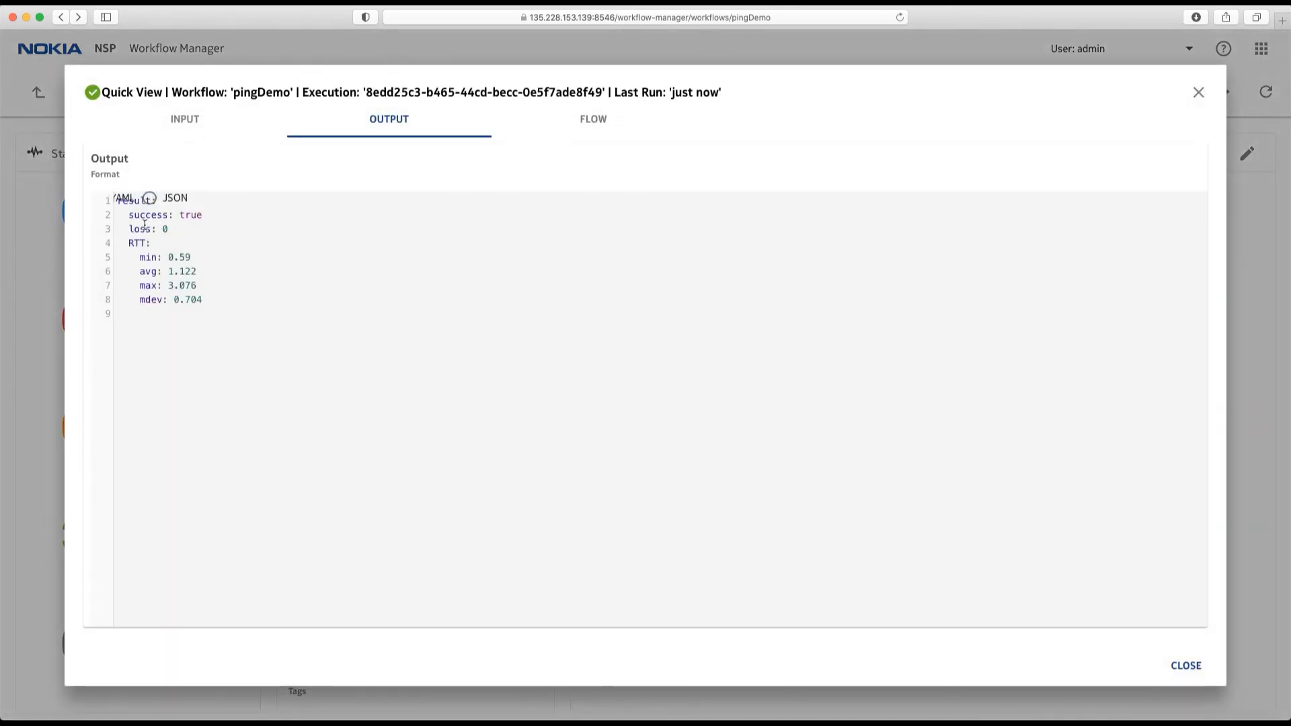
{"action": "left_click_drag", "start_coordinate": [137, 257], "coordinate": [202, 298]}
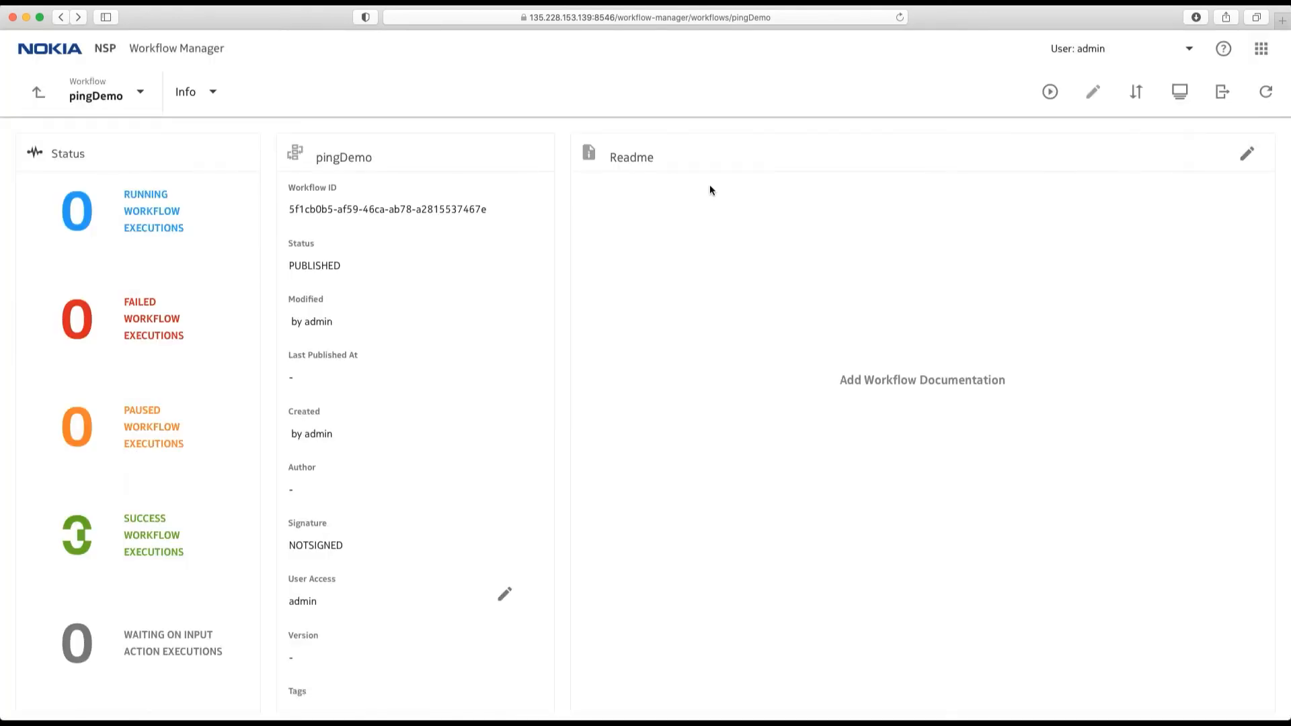
{"action": "mouse_move", "coordinate": [1071, 129]}
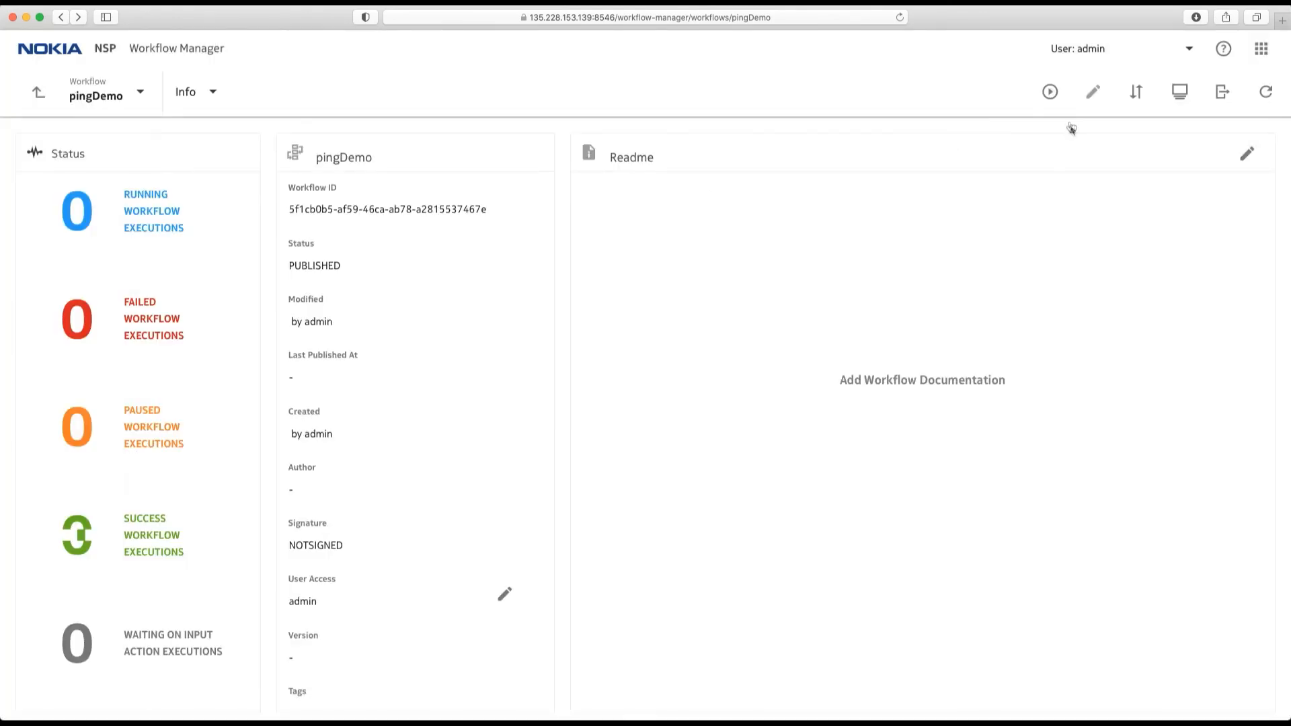
{"action": "left_click", "coordinate": [1050, 91]}
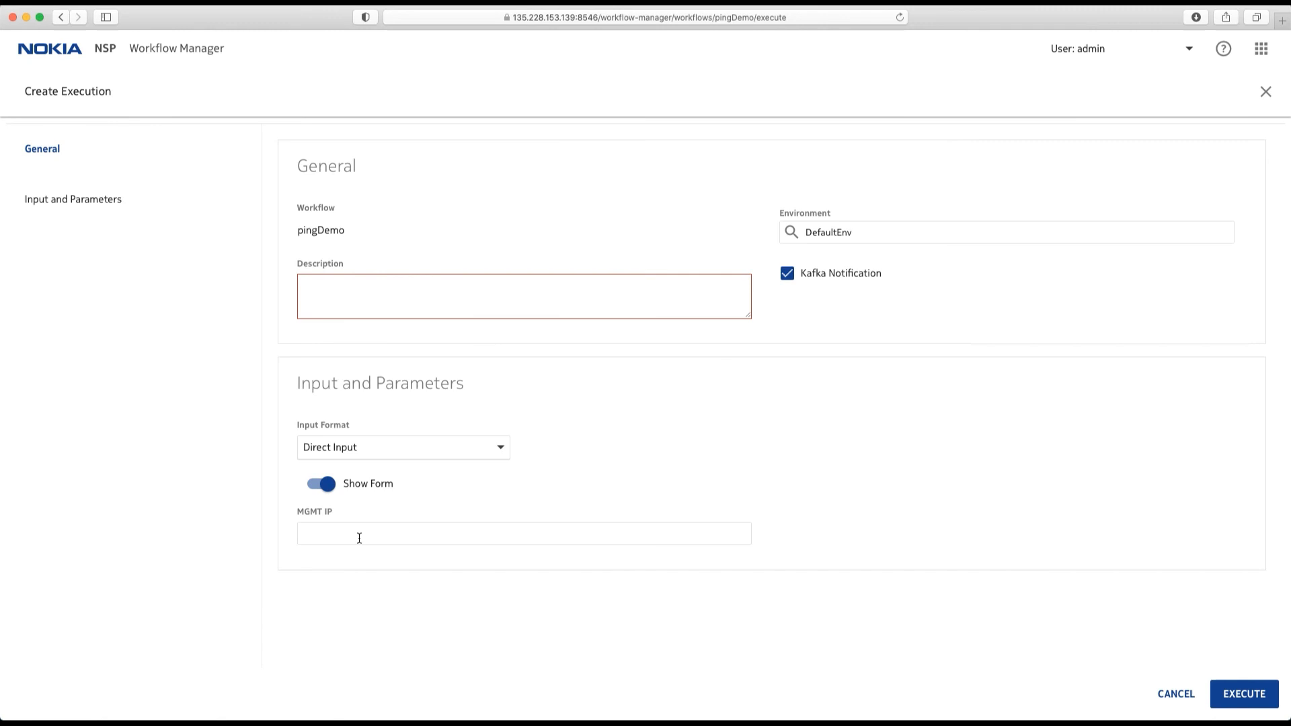
Execute pingDemo with MGMT IP 'acme'.
{"action": "type", "text": "acme"}
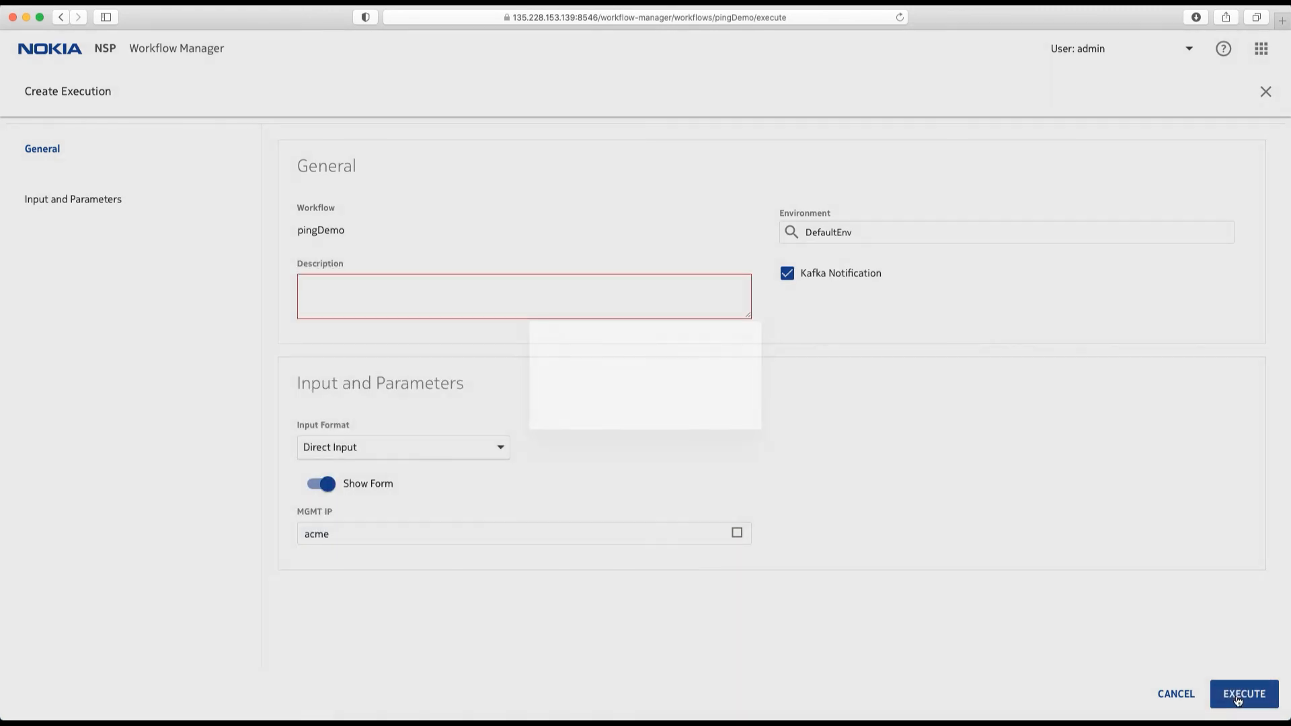
{"action": "left_click", "coordinate": [1243, 693]}
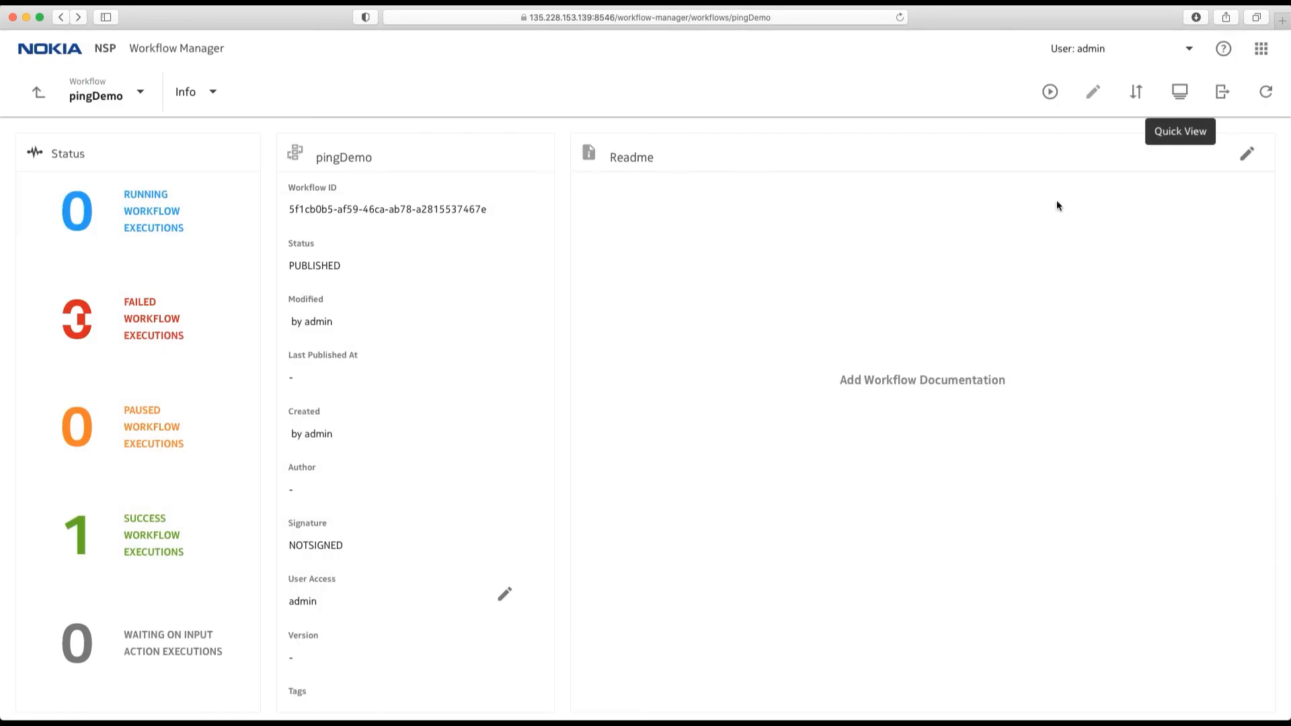
Execute pingDemo against 8.8.8.8 and inspect the 'unreachable (no replies)' failure output.
{"action": "left_click", "coordinate": [1048, 92]}
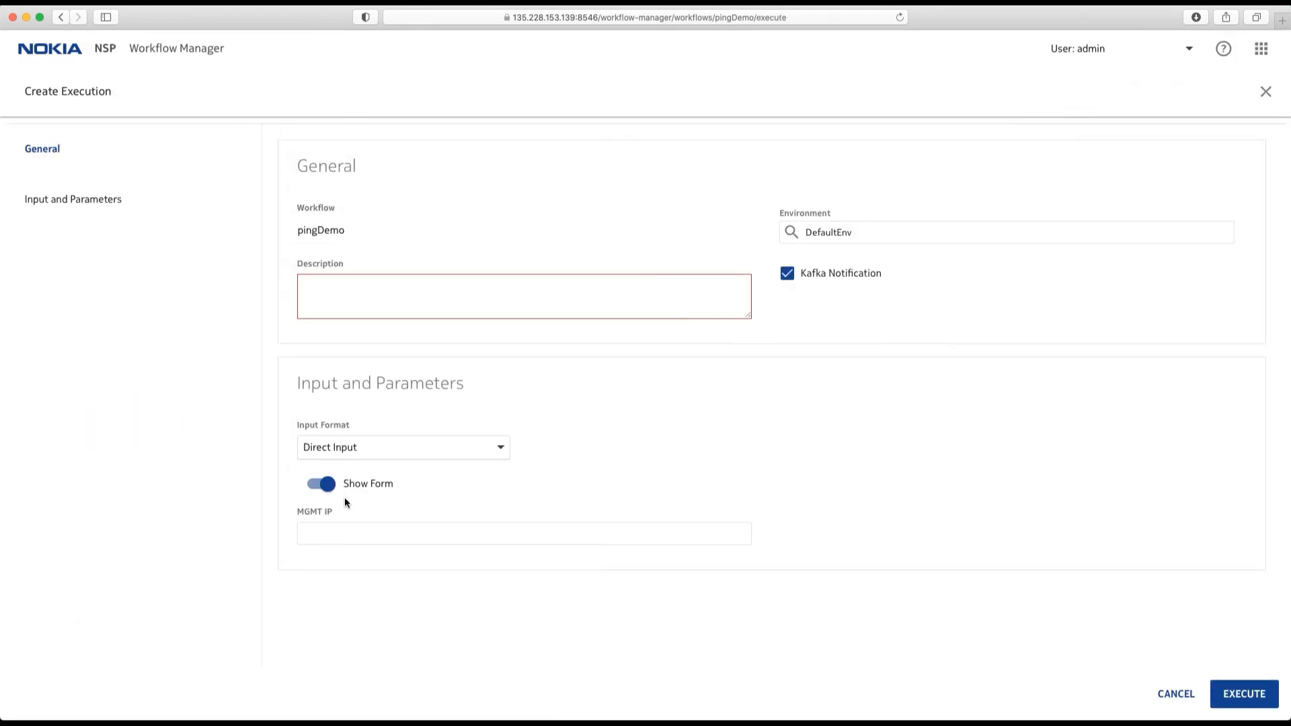
{"action": "type", "text": "8.8.8."}
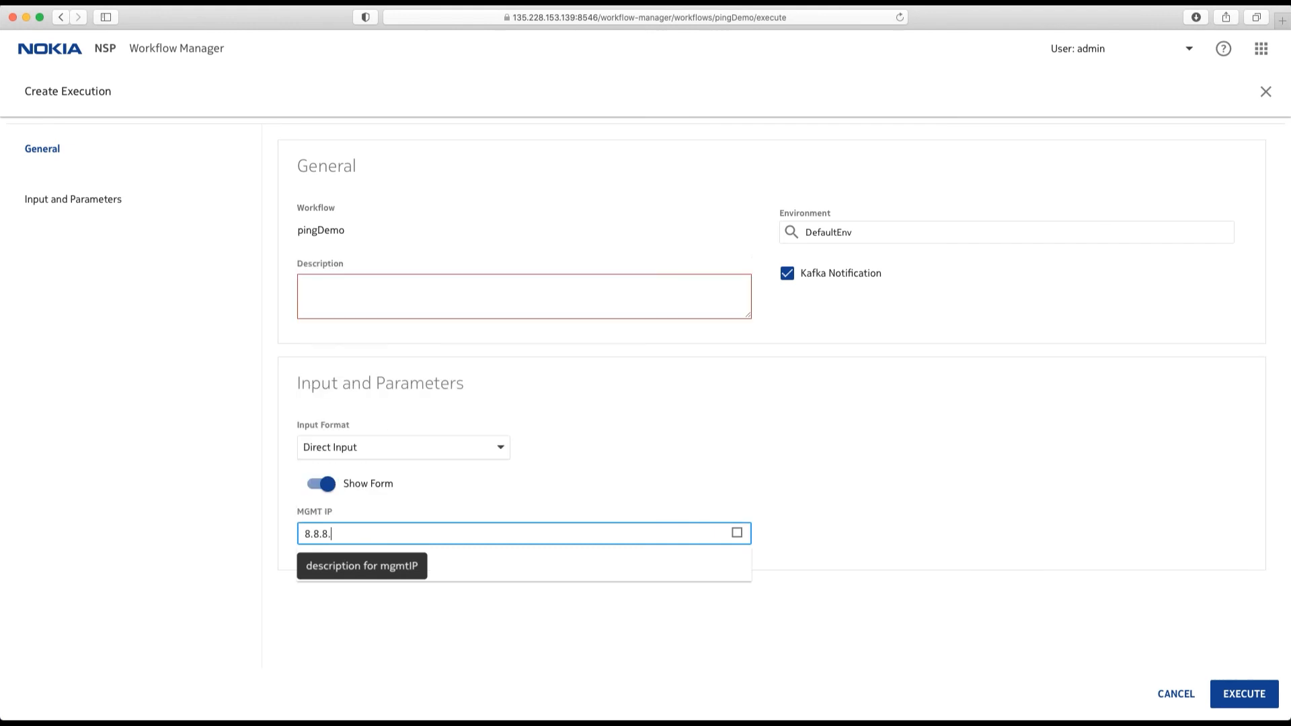
{"action": "type", "text": "8"}
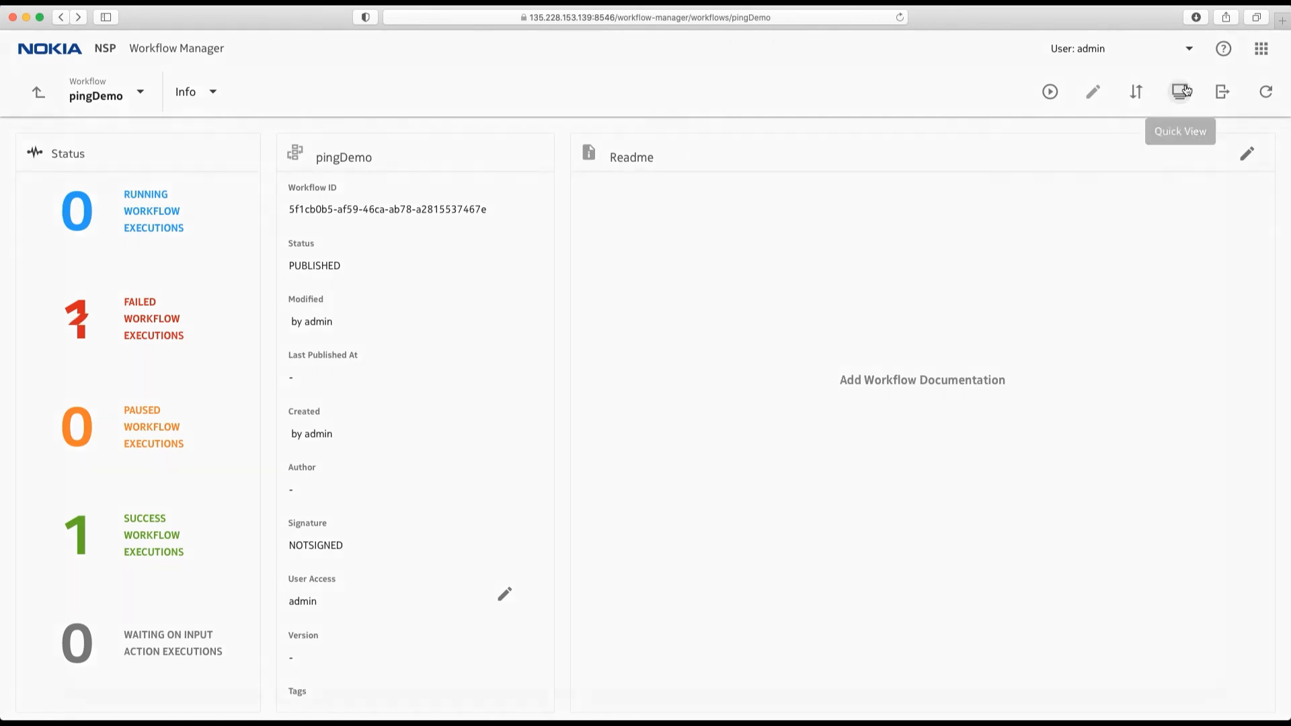
{"action": "left_click", "coordinate": [1181, 91]}
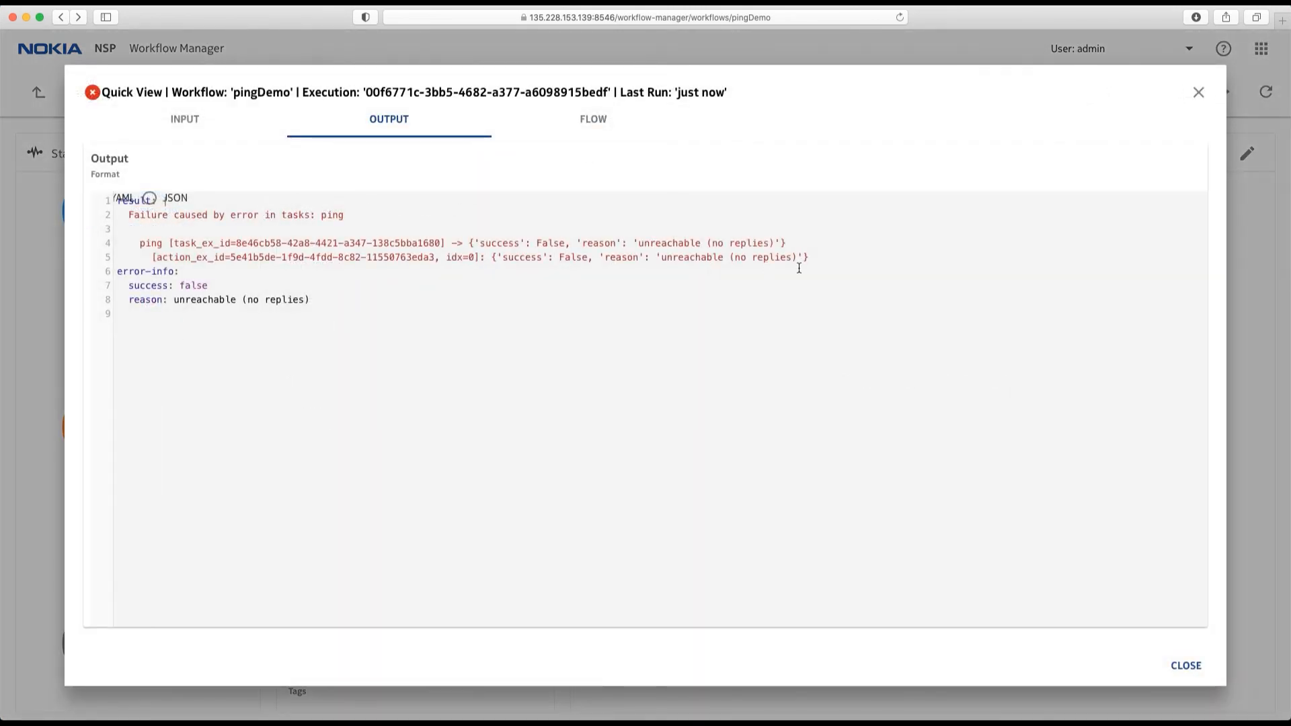
{"action": "double_click", "coordinate": [708, 243]}
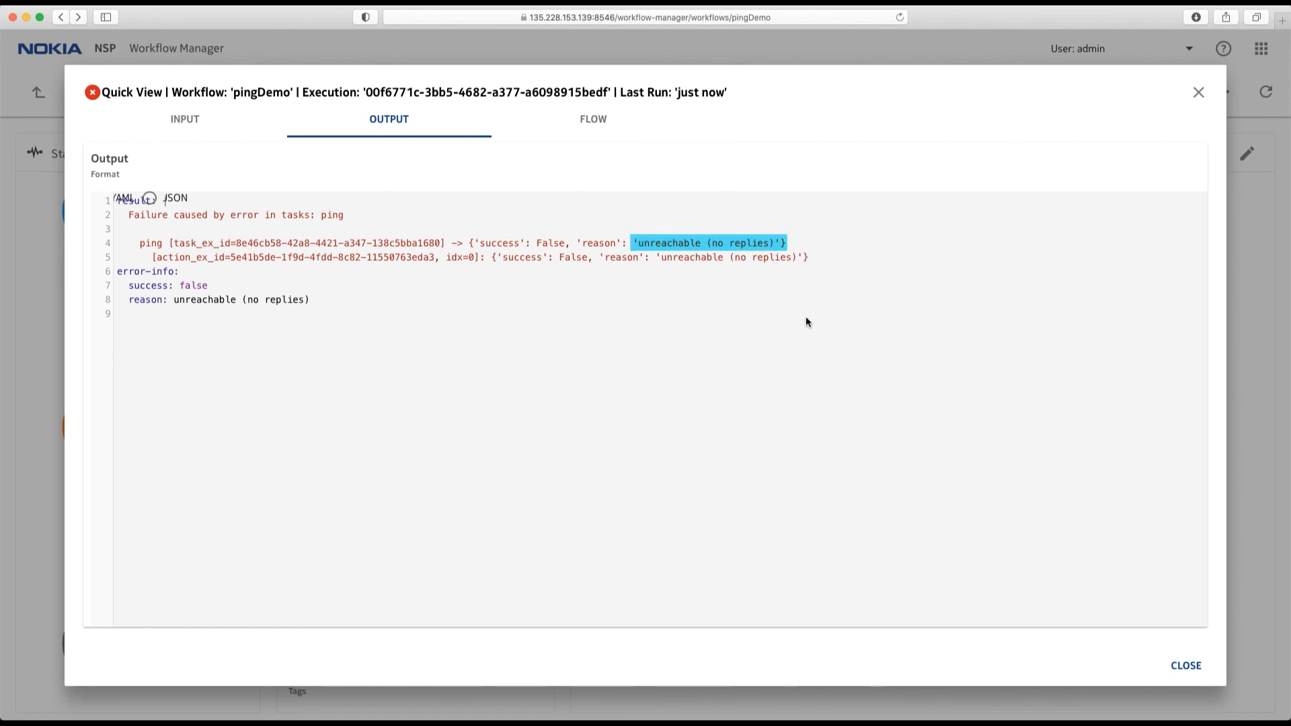